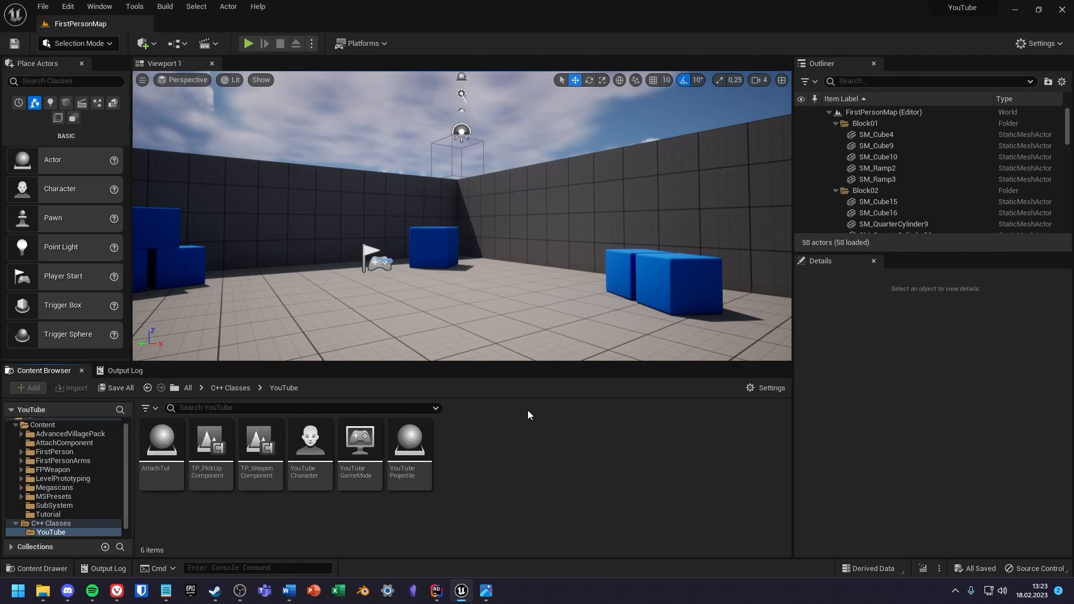
mouse_move(200, 25)
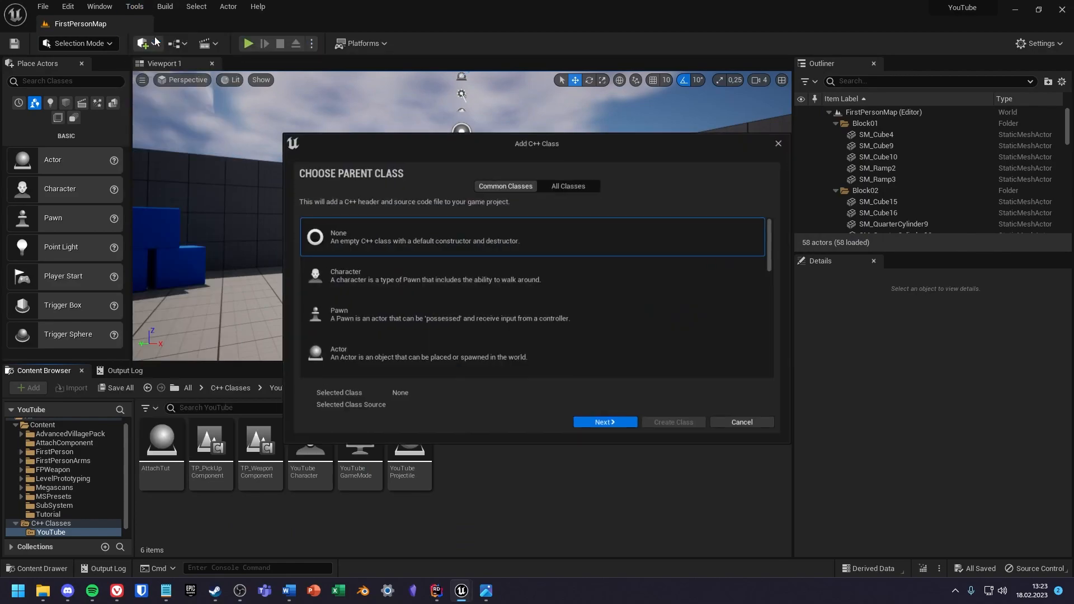
Filter All Classes by 'subsystem' and select WorldSubsystem as the parent class
click(567, 186)
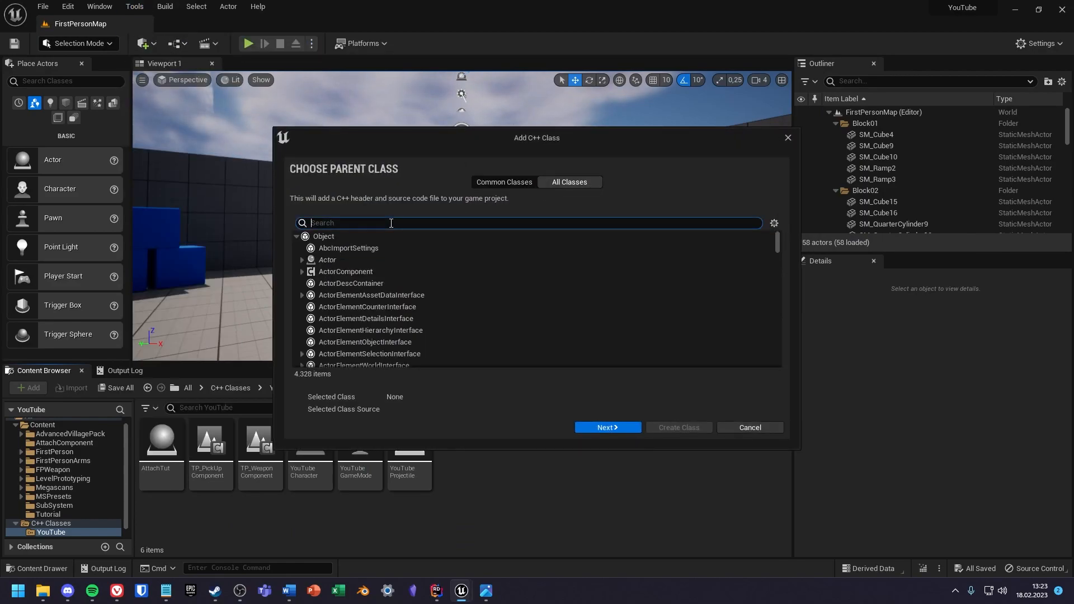
text(subsystem)
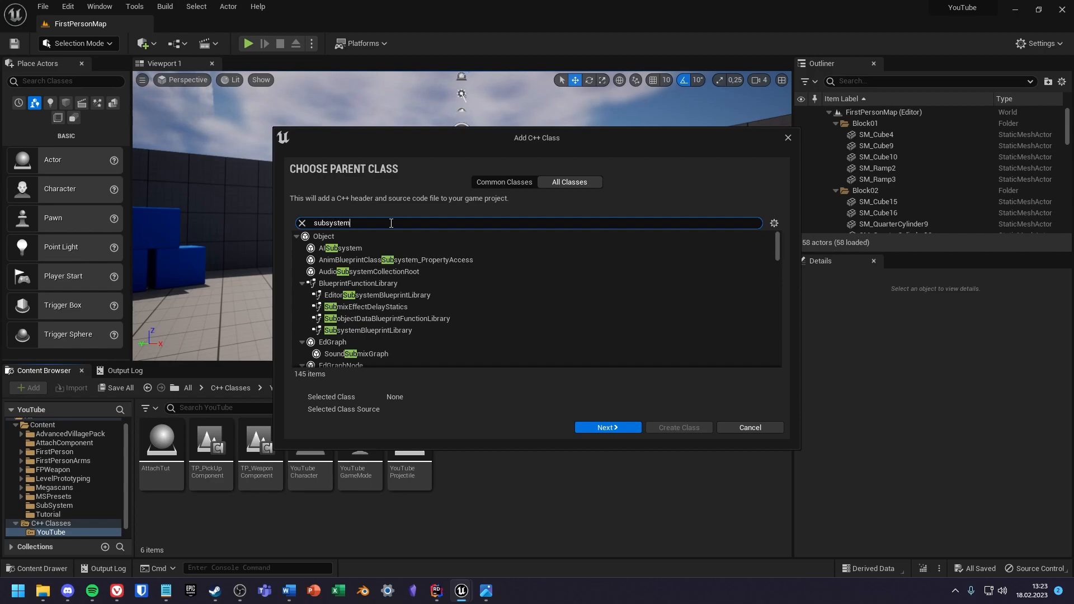
scroll(down, 3)
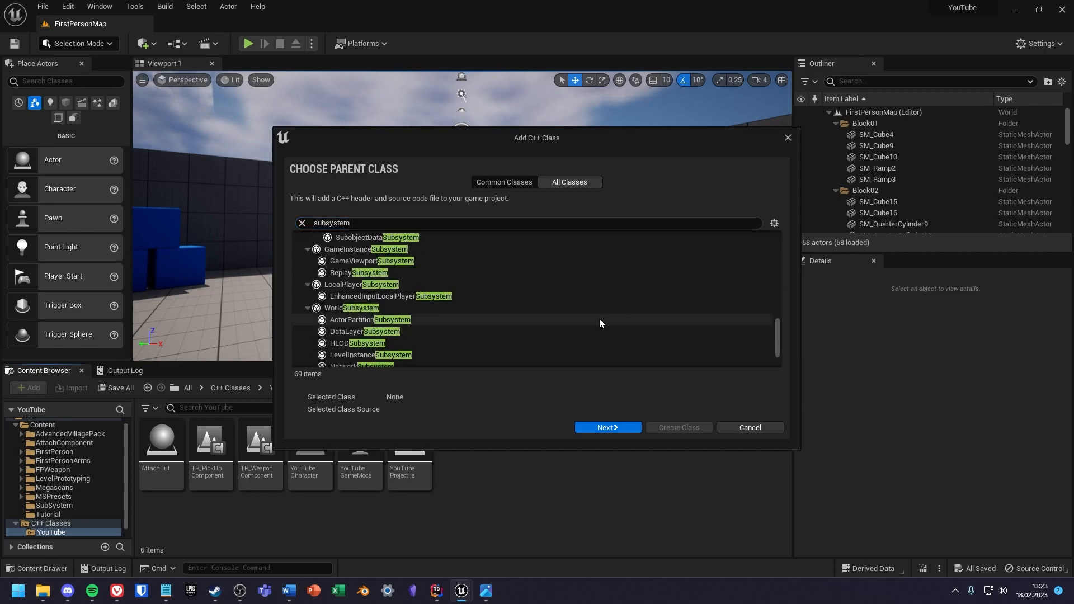
scroll(up, 3)
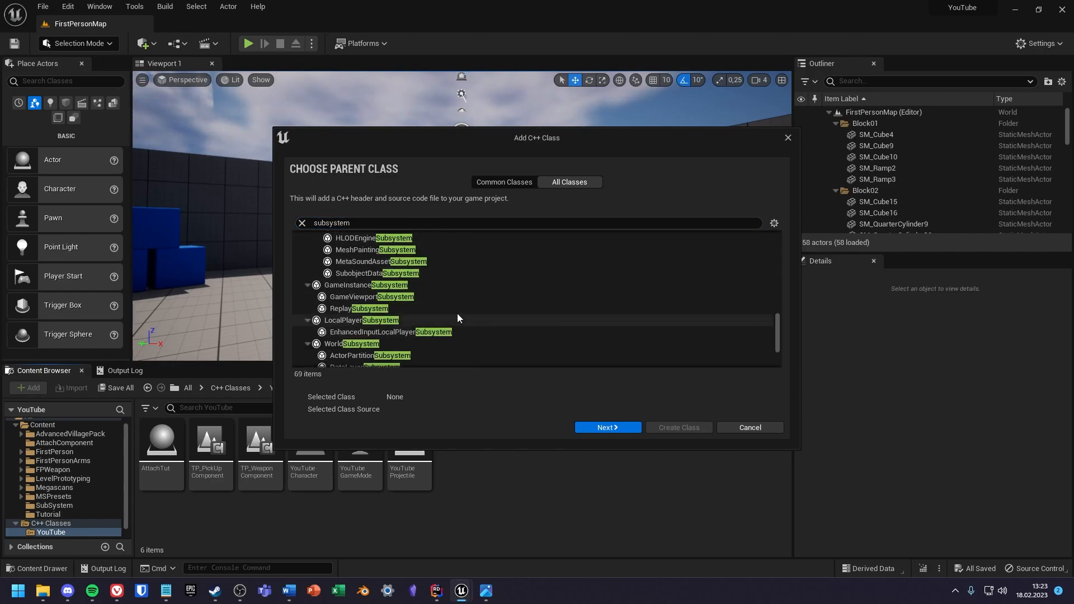
click(362, 320)
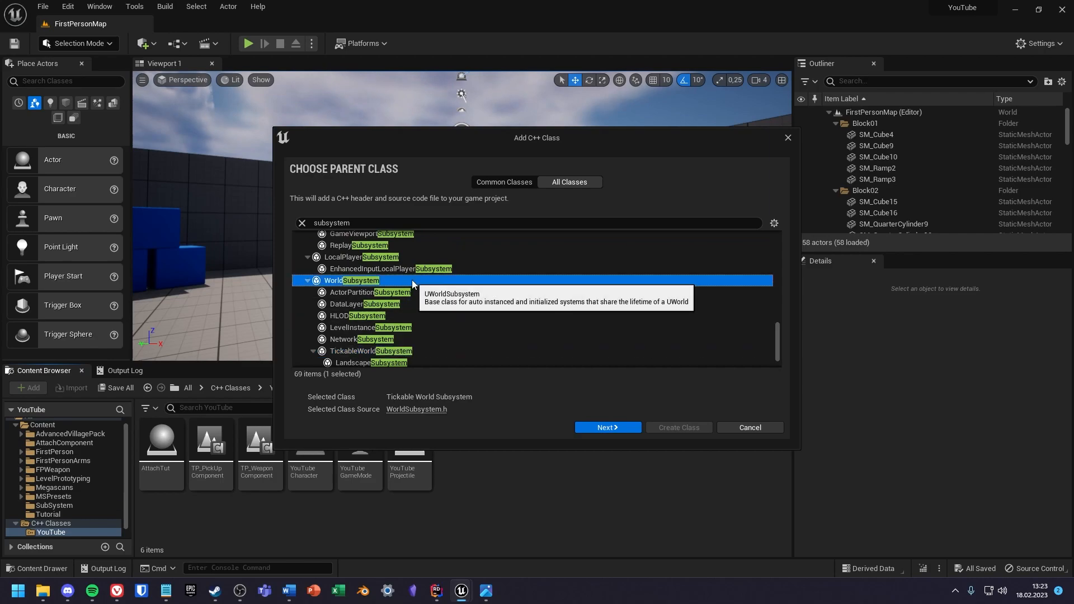
Name the new class TuTWorldSub and create its header and source files
click(605, 426)
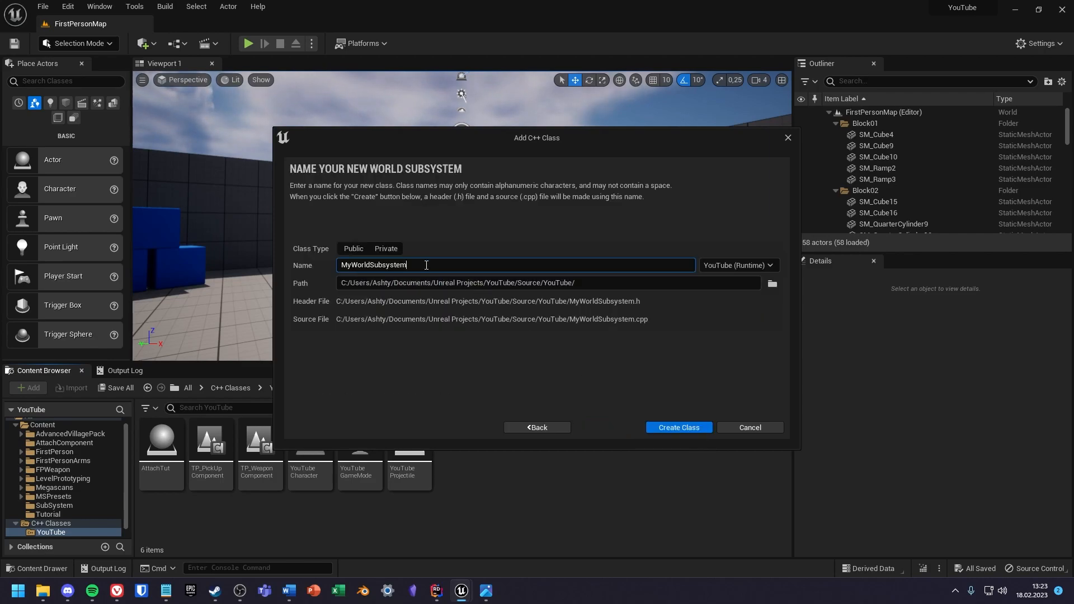
text(TuT)
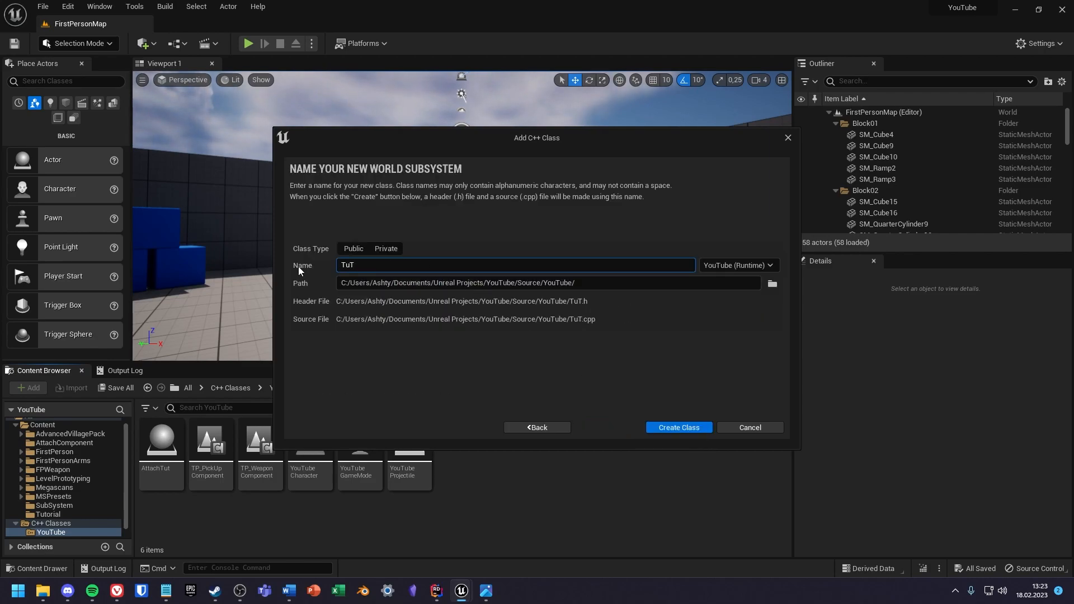
text(WorldSub)
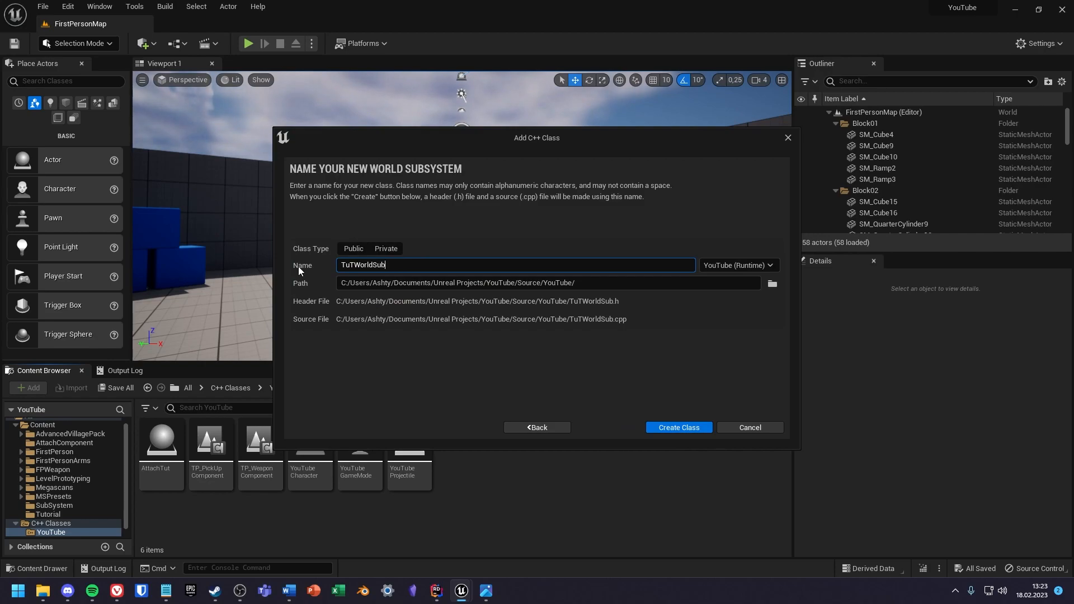
click(677, 428)
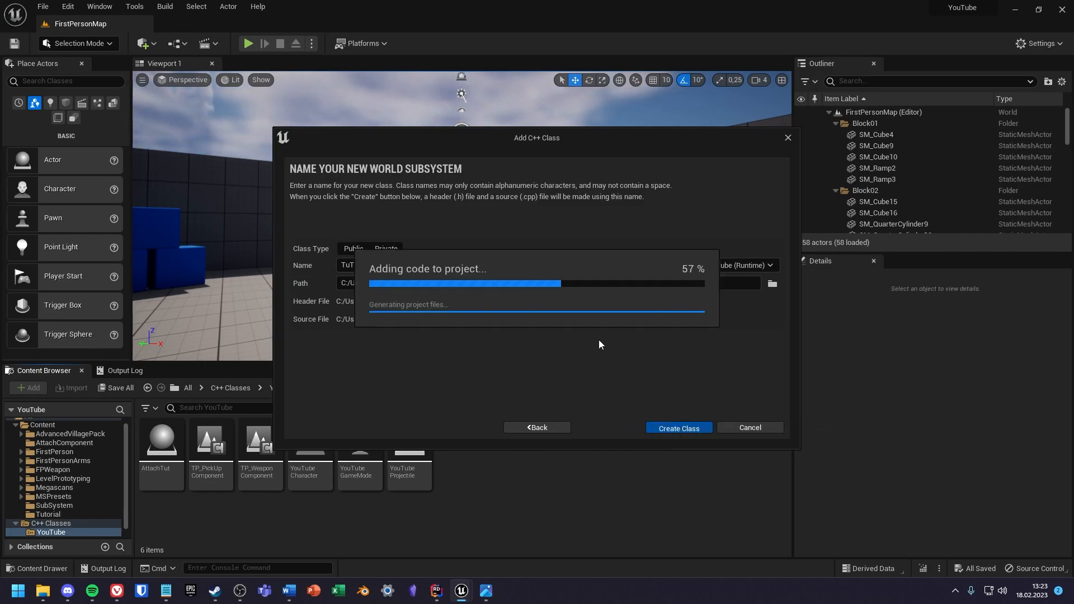
click(678, 428)
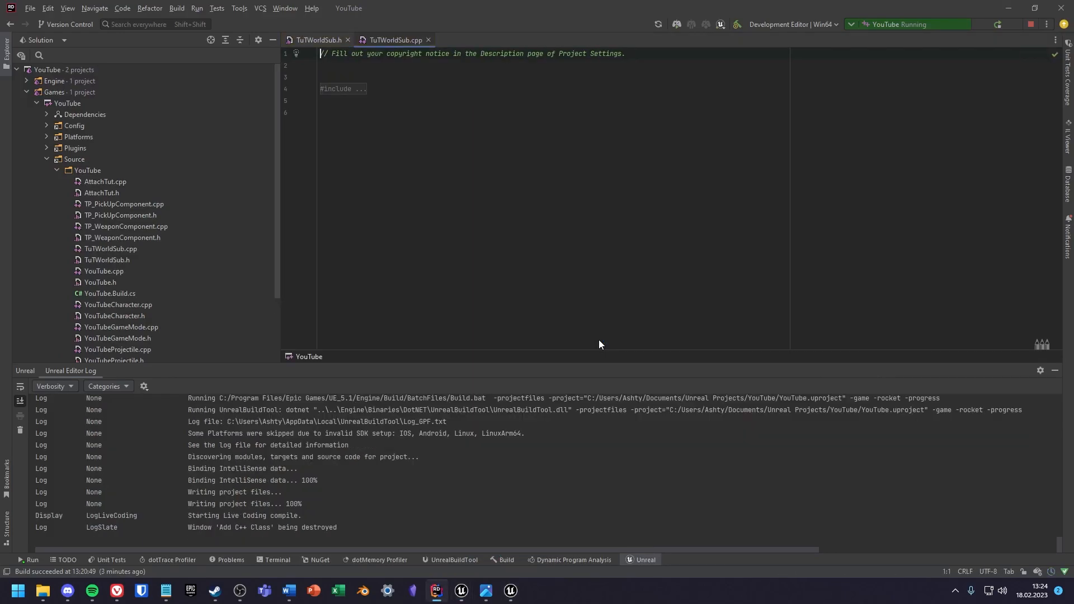
Declare BlueprintCallable void CallThisInBP() and BlueprintReadWrite int32 IntRef = 2 in TuTWorldSub.h
click(317, 41)
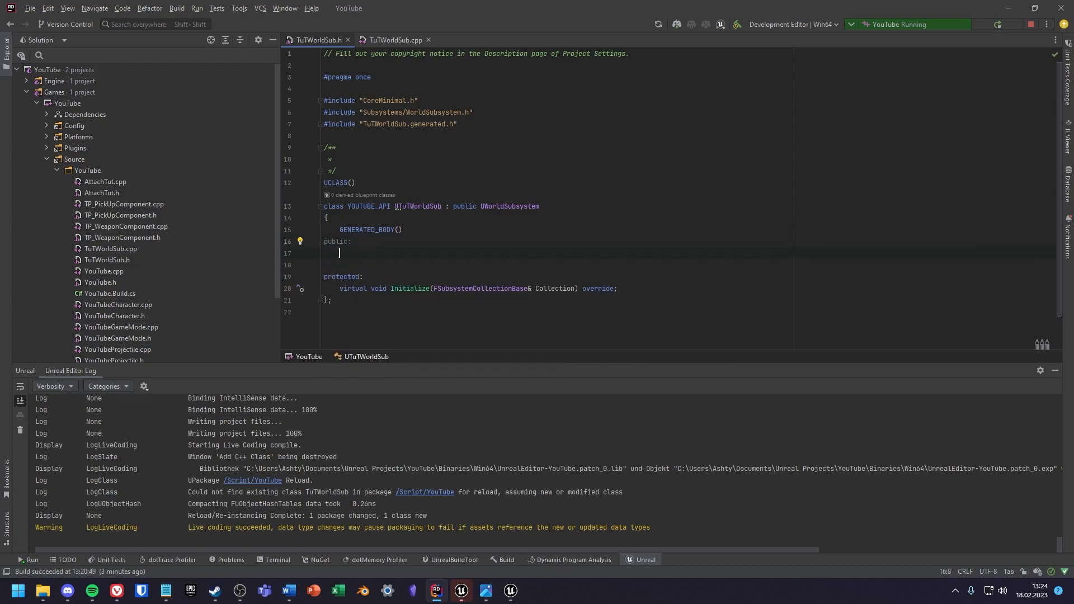
text(void CallThisInBP();)
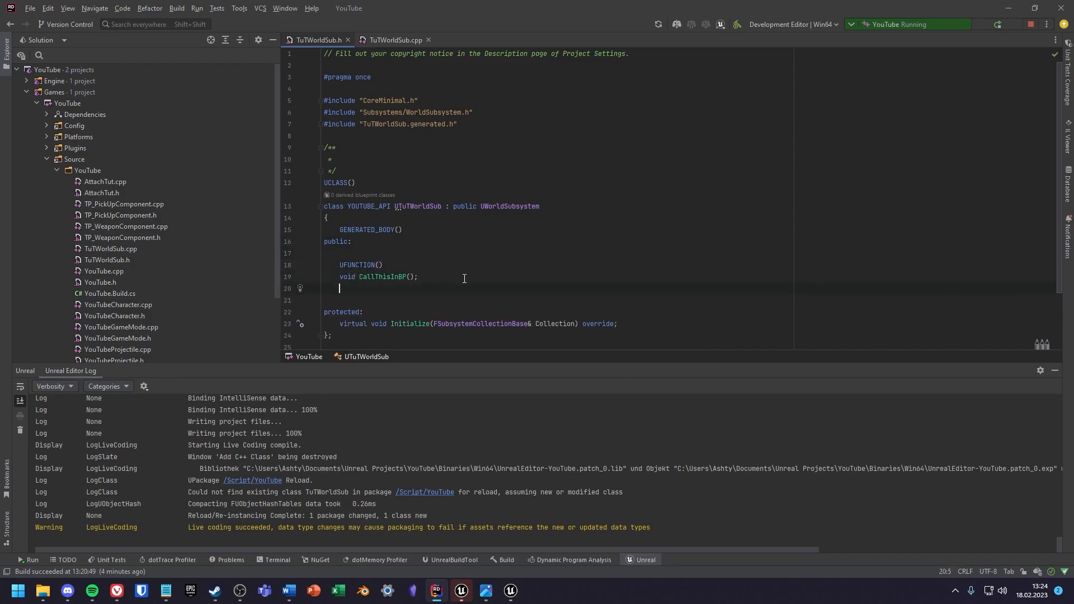
text(int32 IntRef)
text(UPROPERTY(blue))
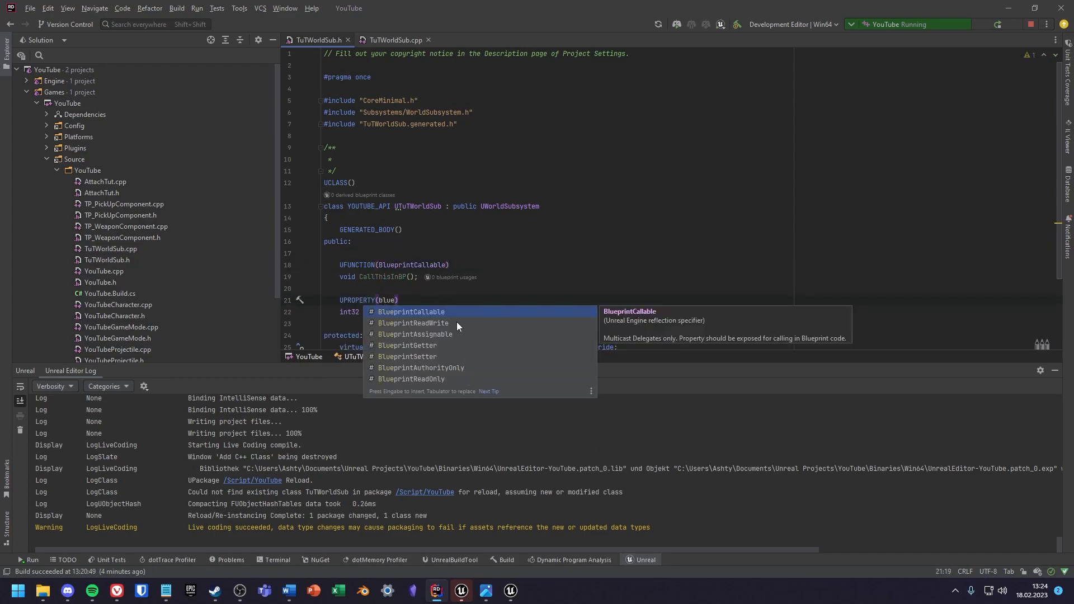
click(396, 41)
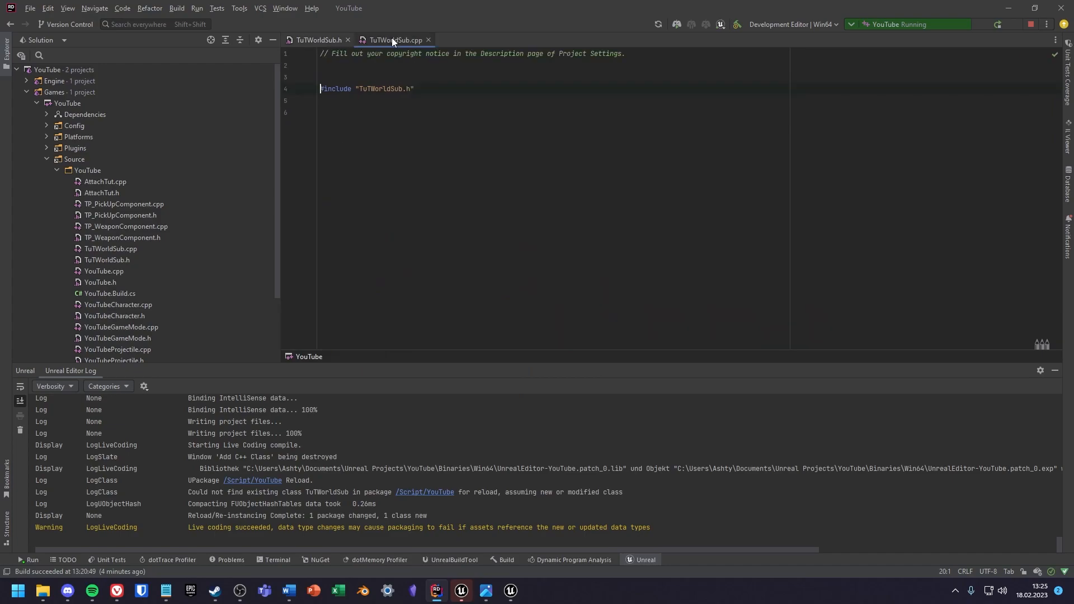
Generate the Initialize definition in TuTWorldSub.cpp from its header declaration
click(319, 41)
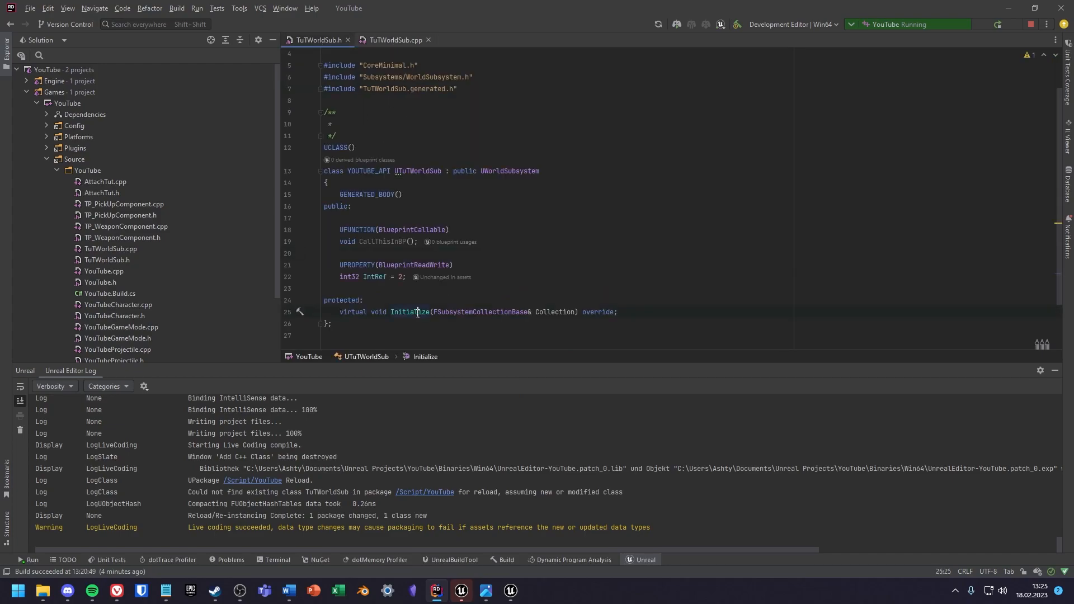
click(300, 312)
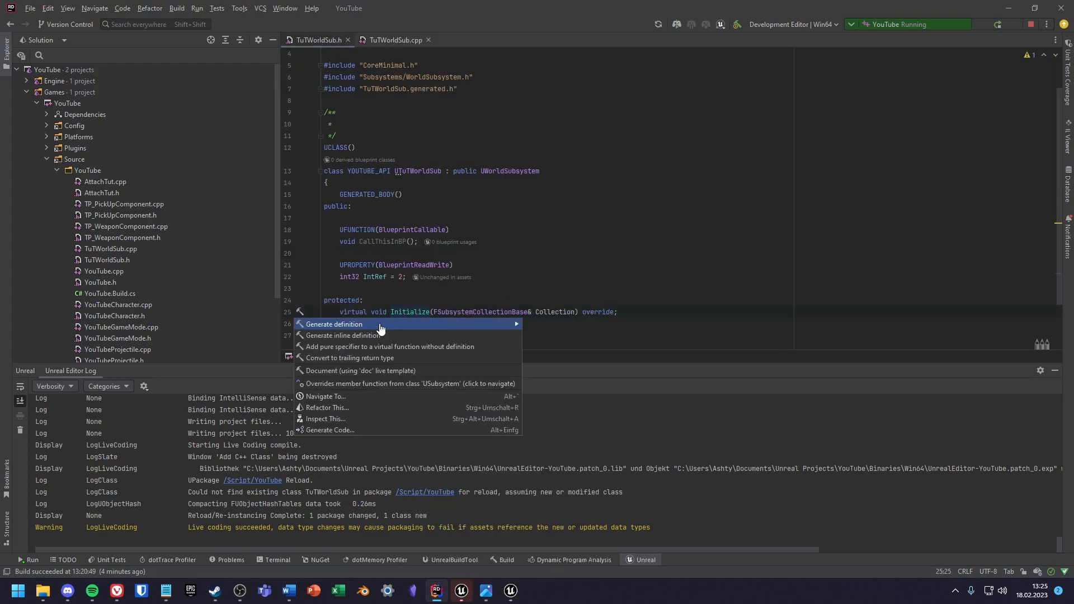
click(334, 325)
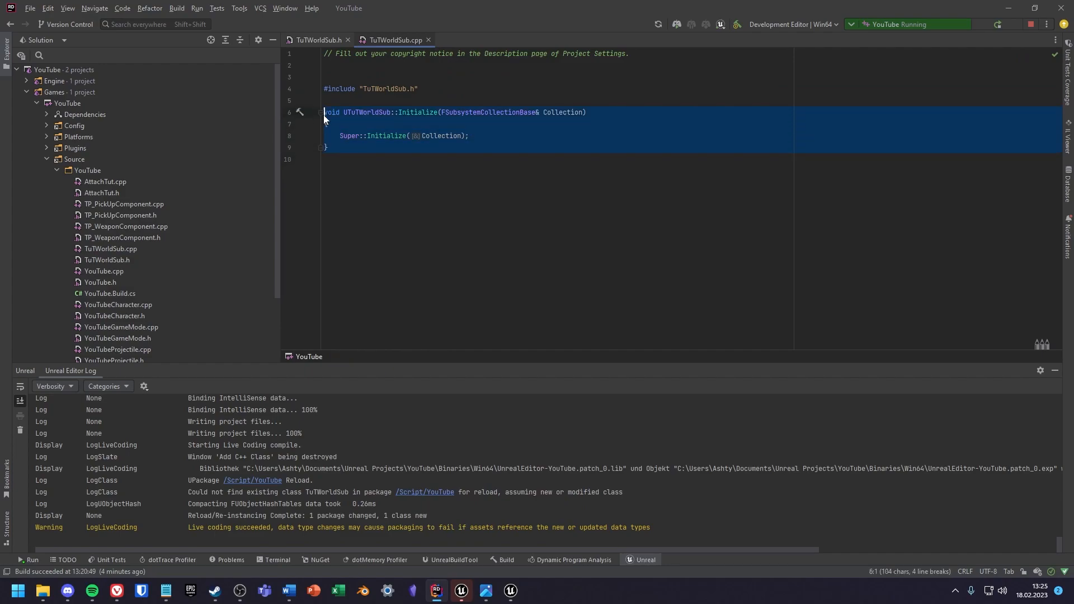
Make Initialize log a UE_LOG warning 'Subsystem World Started' after calling the parent
click(489, 135)
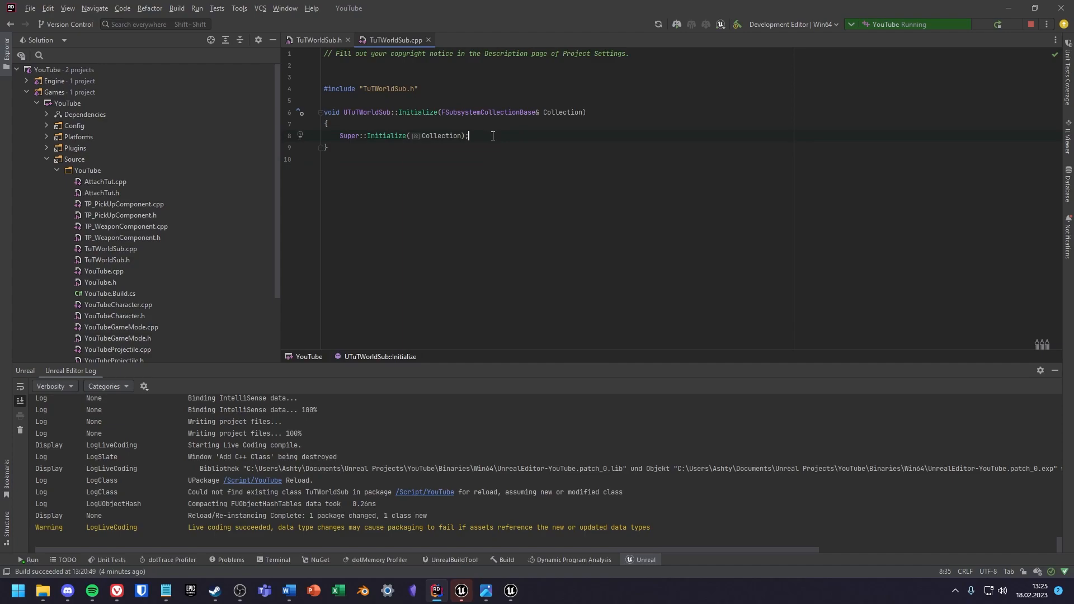
text(UE_LOG(LogTemp,Warning,TEXT()
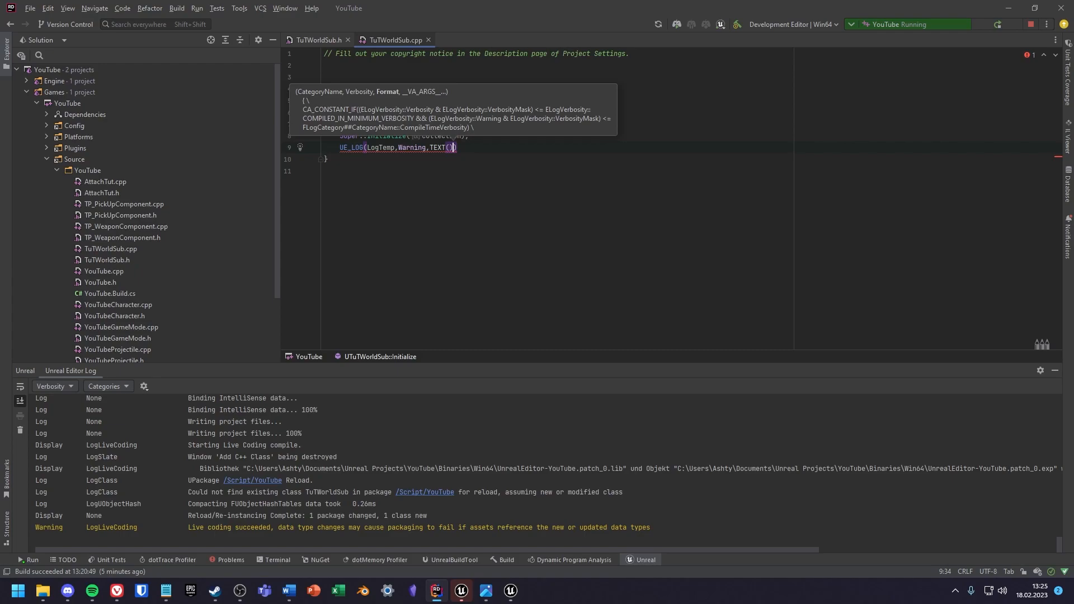
text(Subsystem World Started")
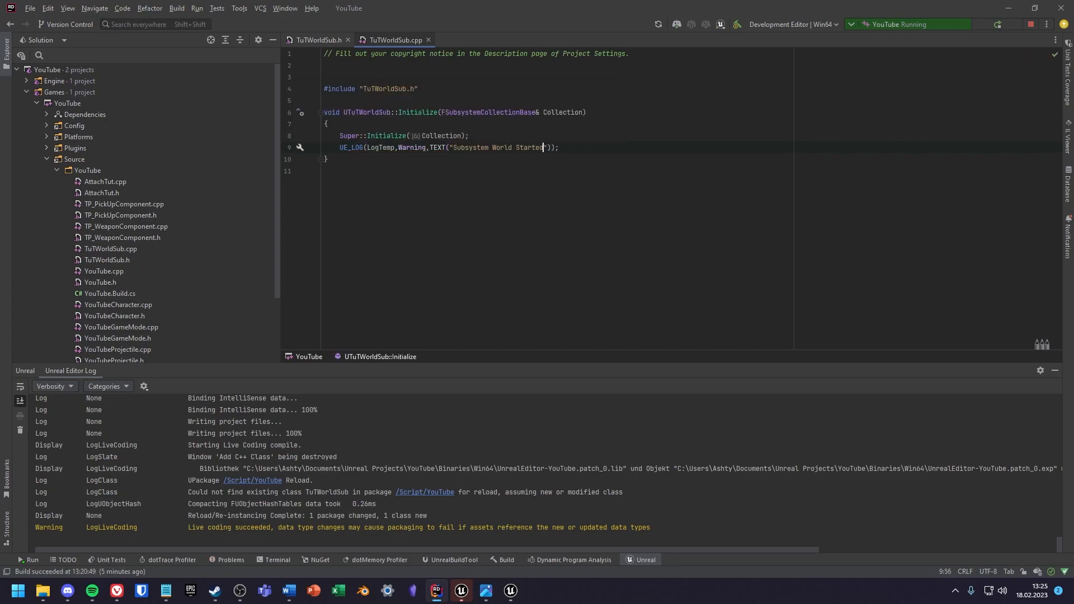
click(317, 41)
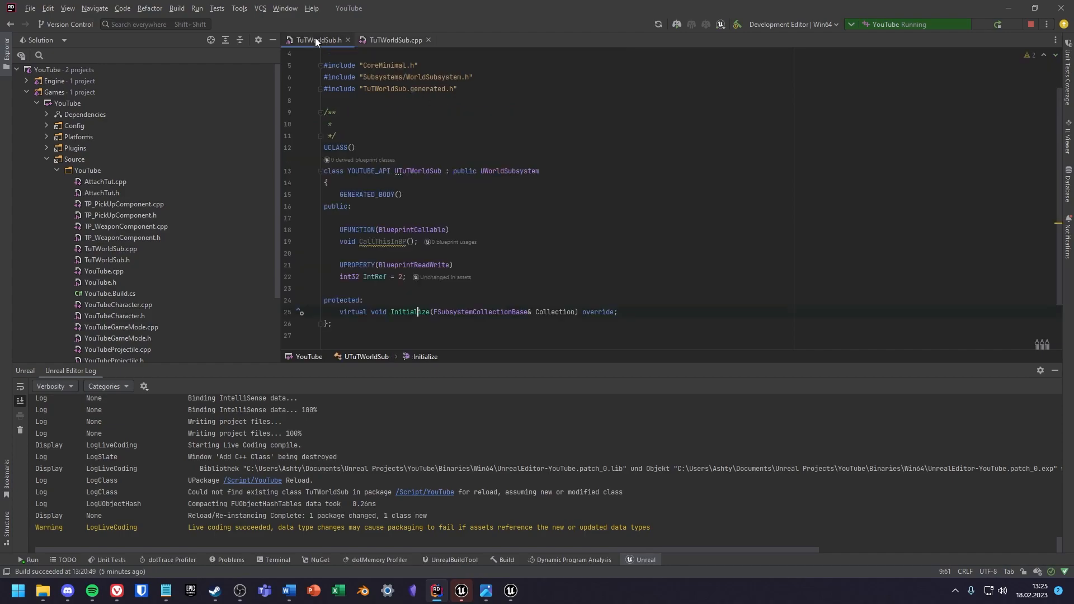
Define CallThisInBP to log 'Called in Subsystem', then return to the Unreal editor
click(400, 242)
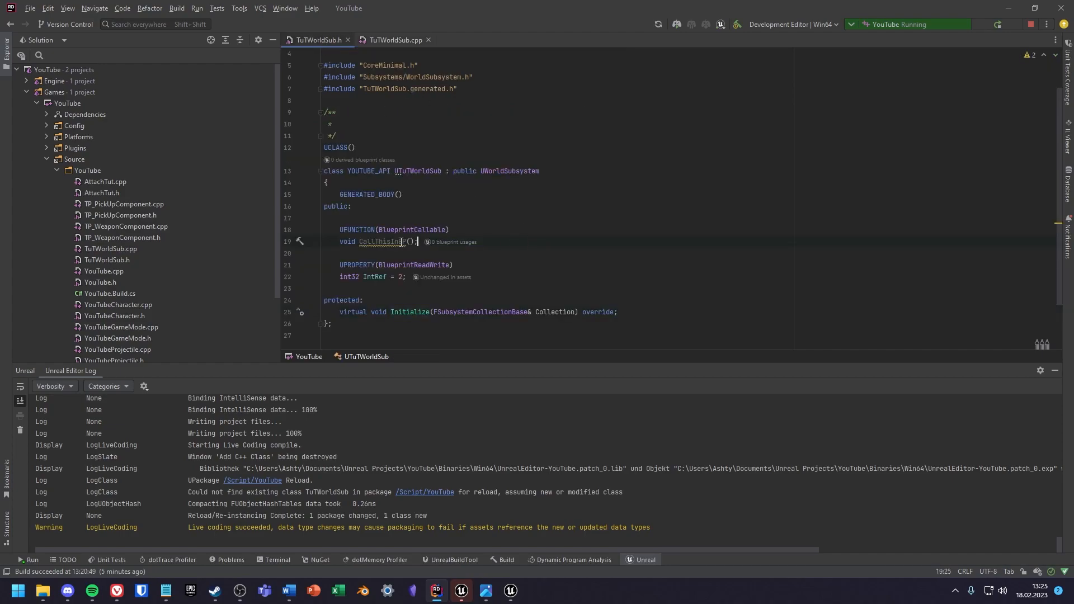
click(300, 241)
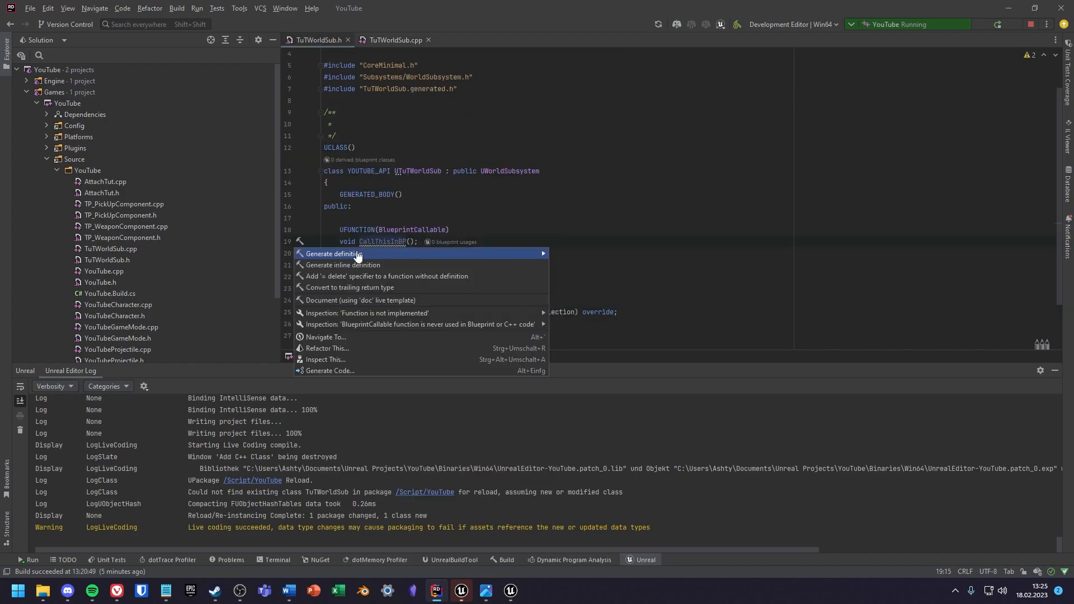
click(336, 254)
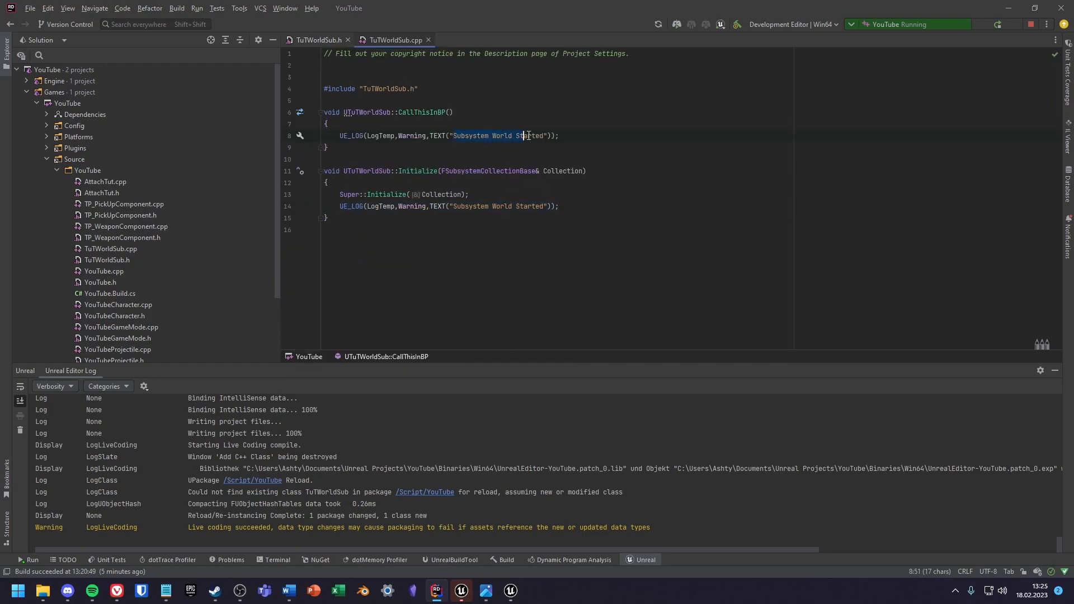
text(Called in S)
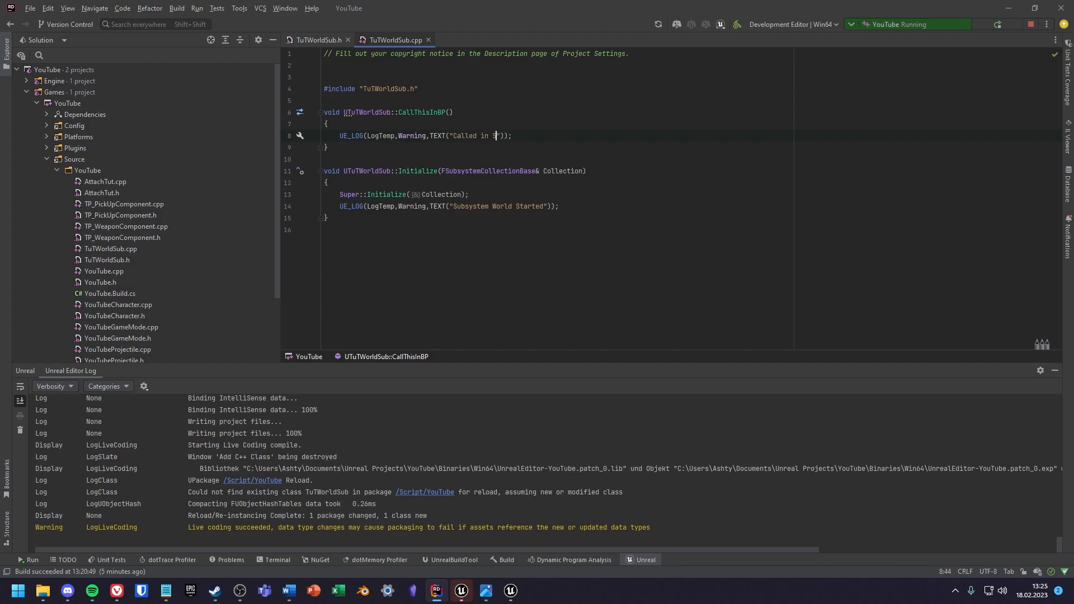
text(ubsystem)
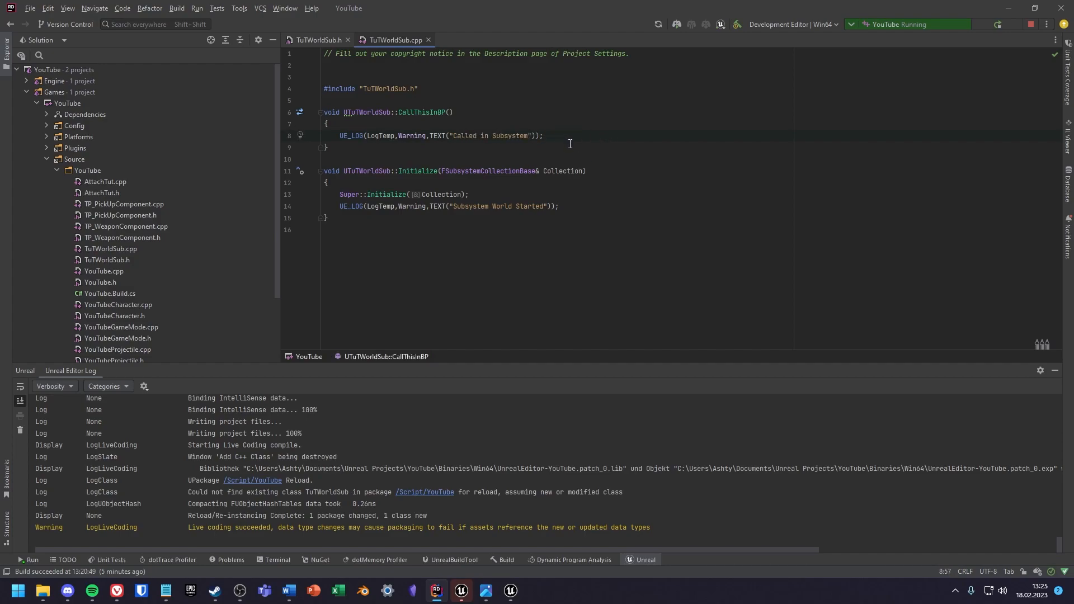
click(317, 40)
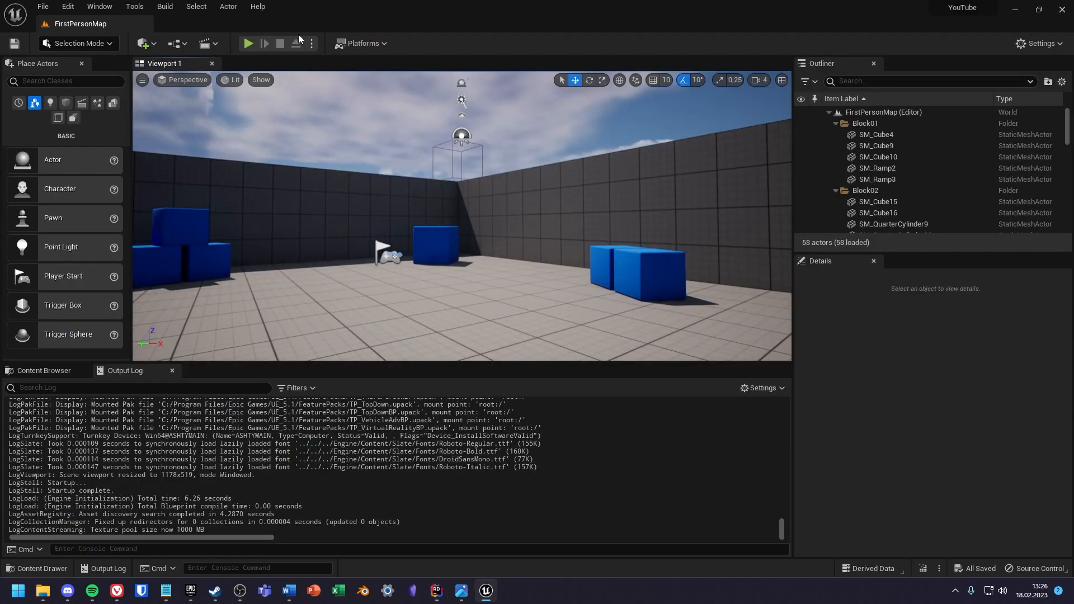
Play the level to confirm 'Subsystem World Started' logs, then browse to the SubSystem content folder
click(246, 44)
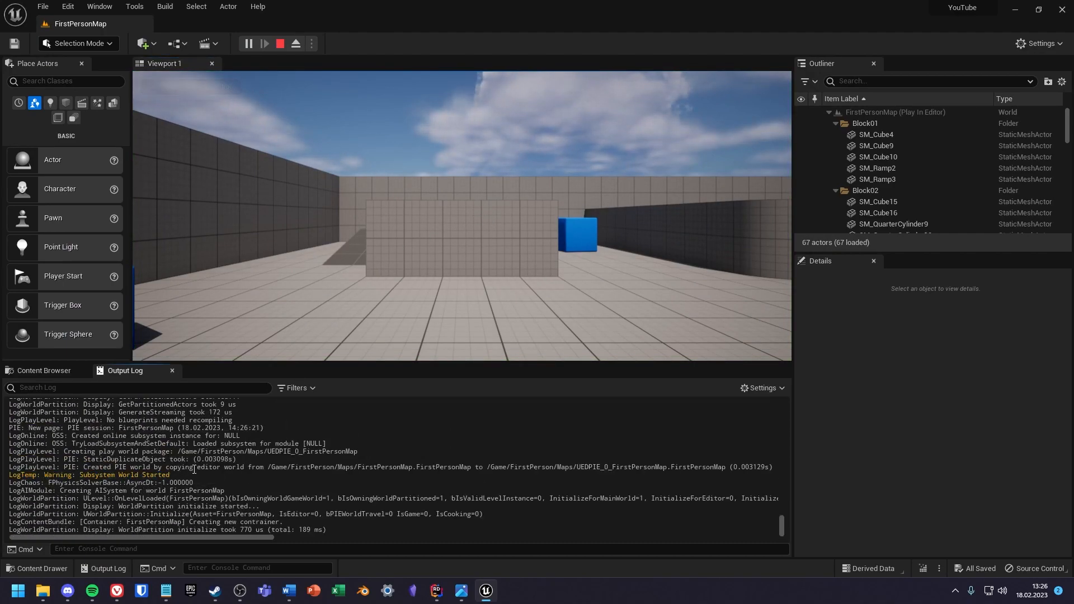
click(44, 370)
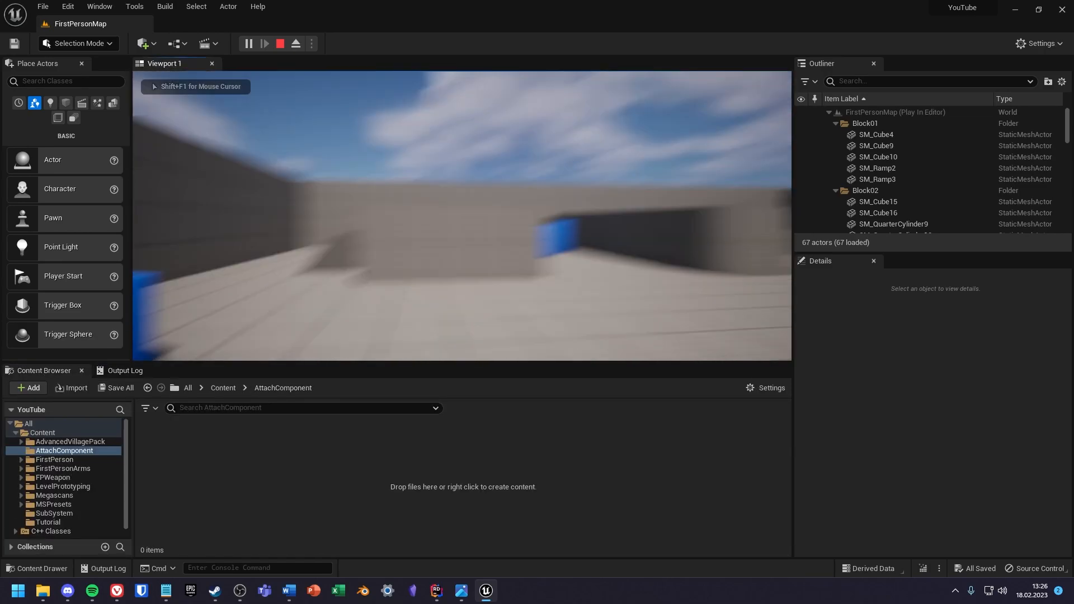
click(279, 43)
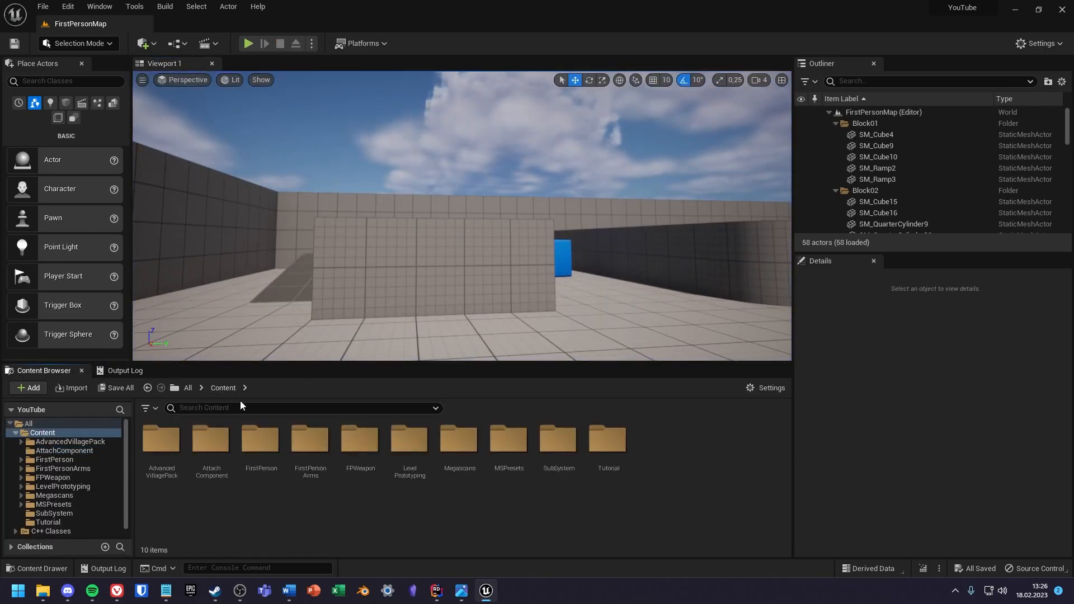
click(54, 514)
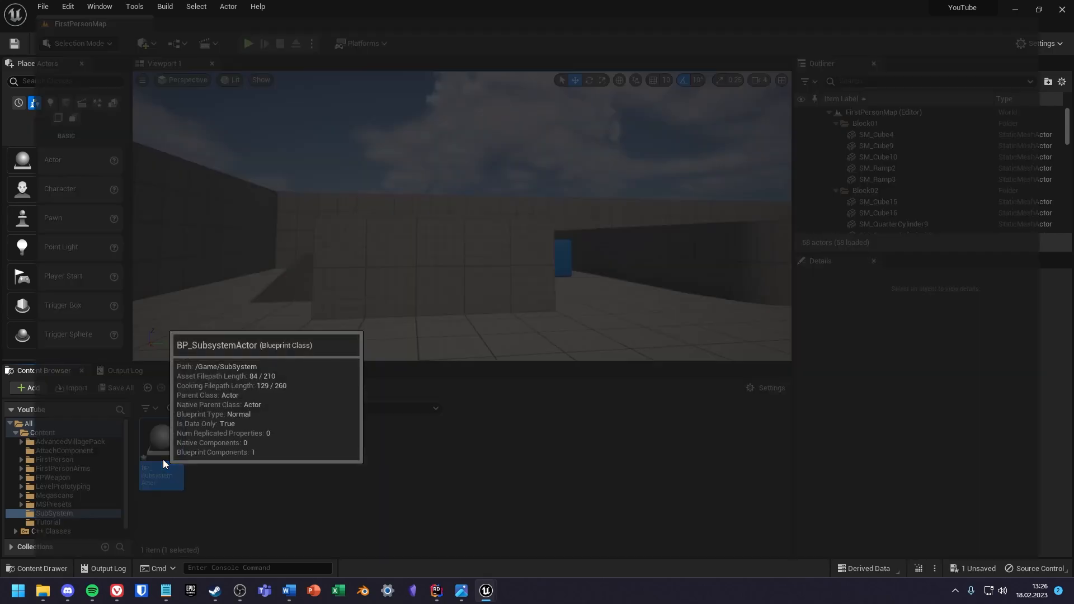
Add a Get TuTWorldSub subsystem node to BP_SubsystemActor's event graph
double_click(161, 475)
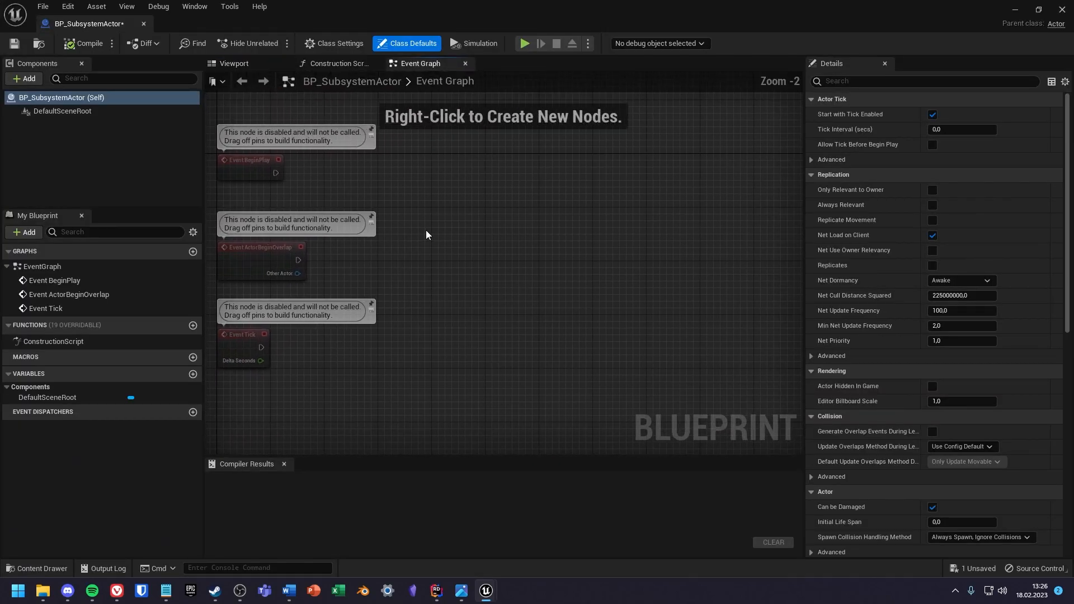
right_click(427, 235)
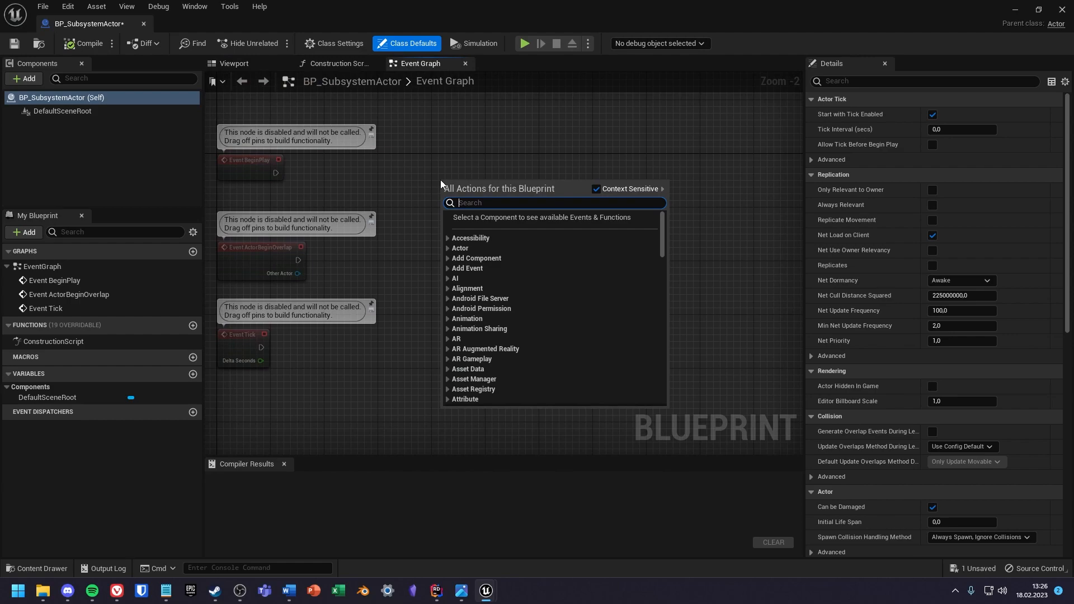
text(get)
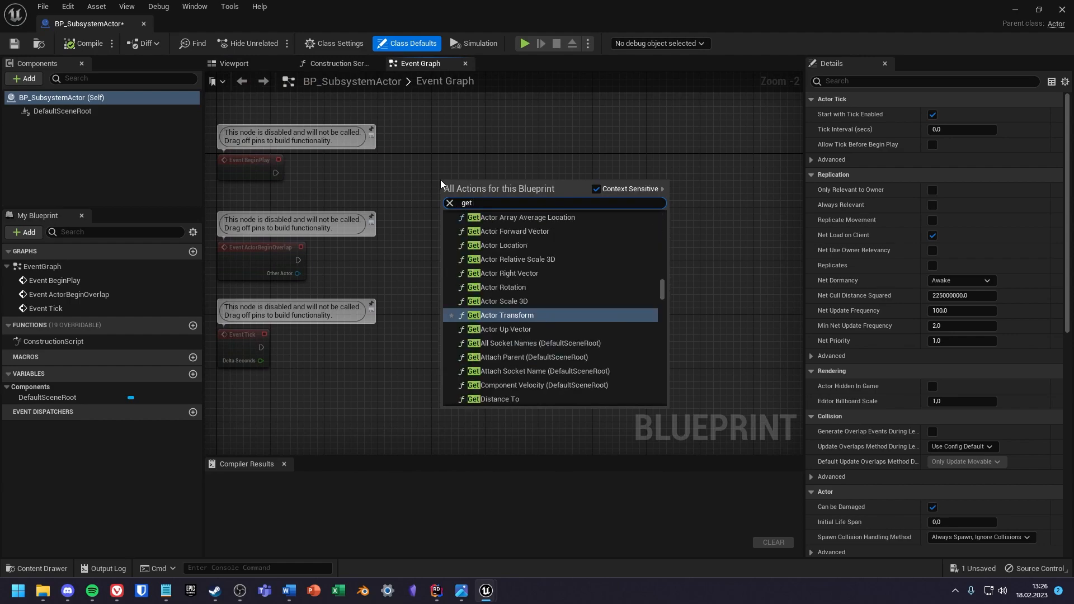
click(502, 316)
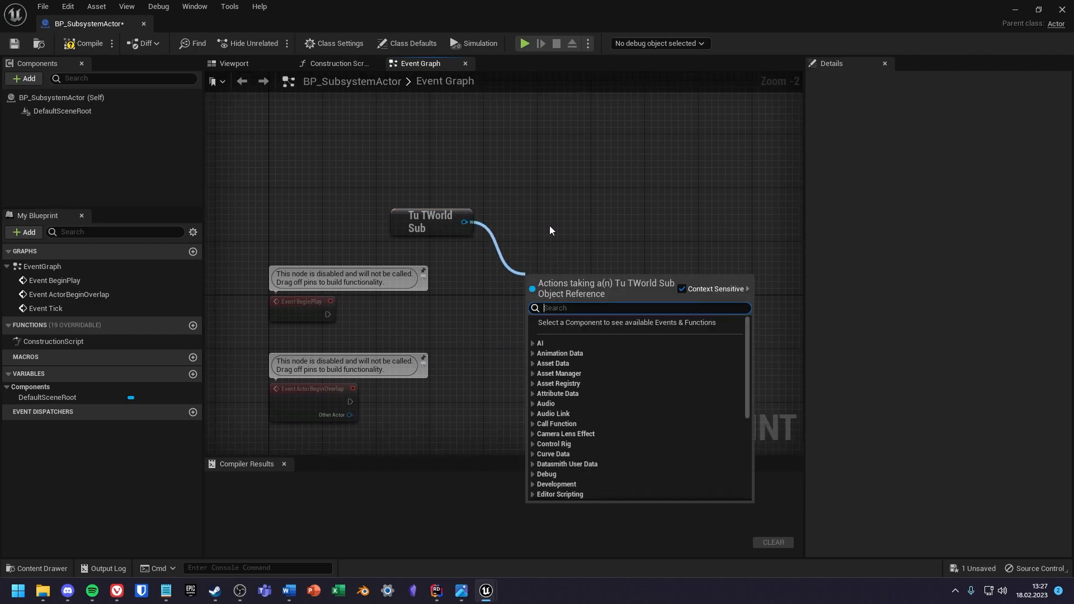
Add Call This in BP and Int Ref nodes off the subsystem, wired to Event Tick, and place the actor in the level
text(call)
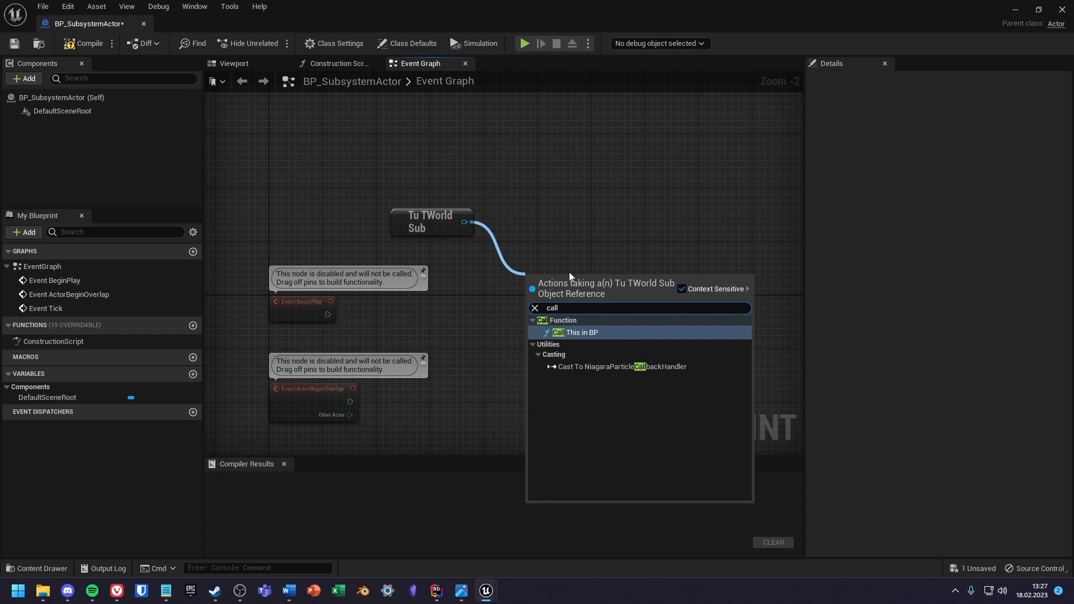
text(int)
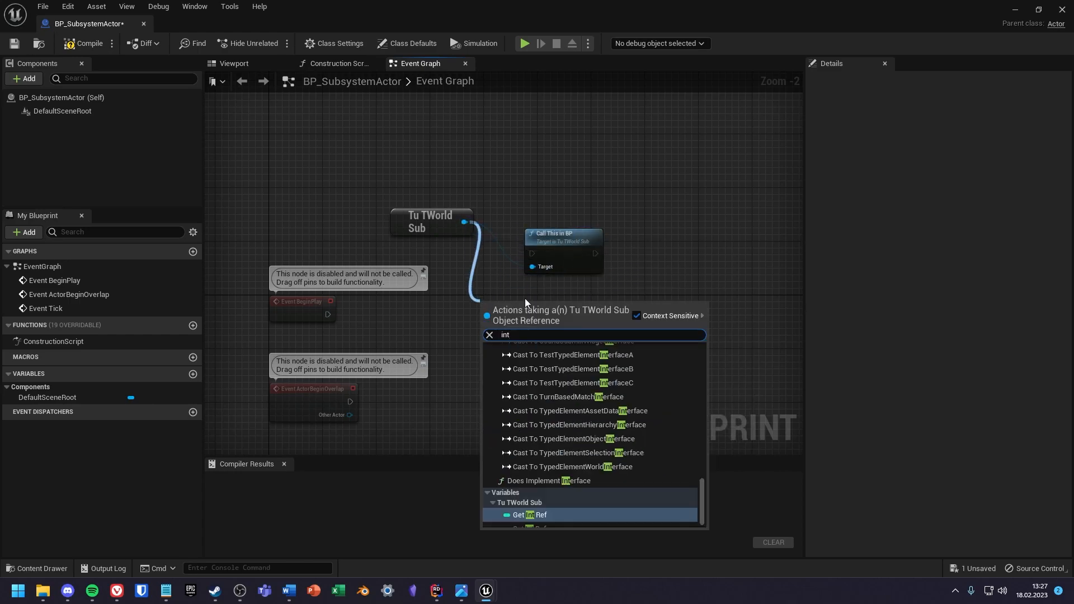
click(532, 515)
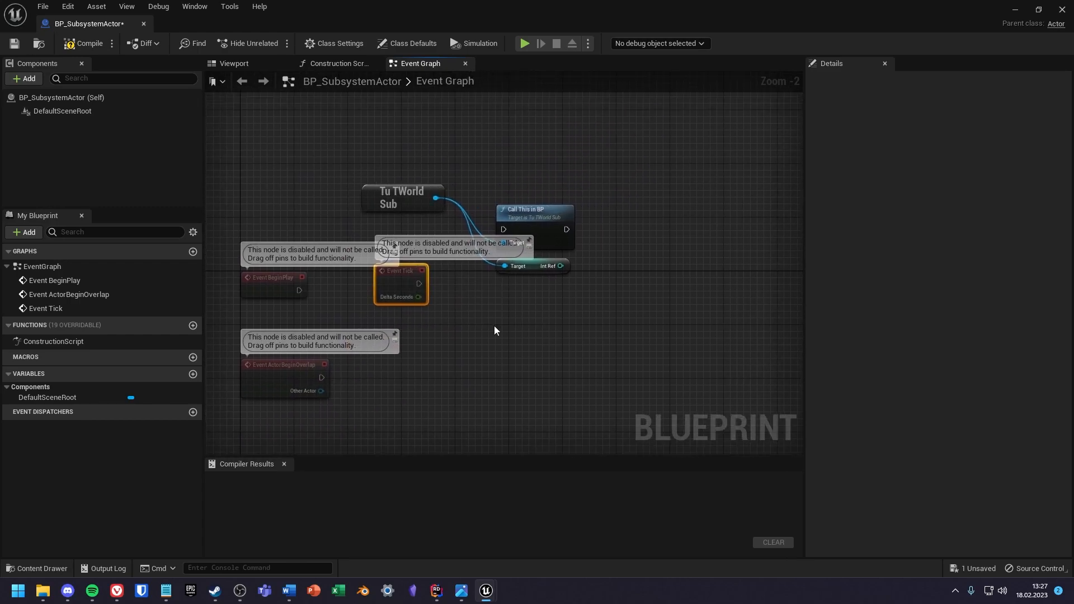
click(85, 44)
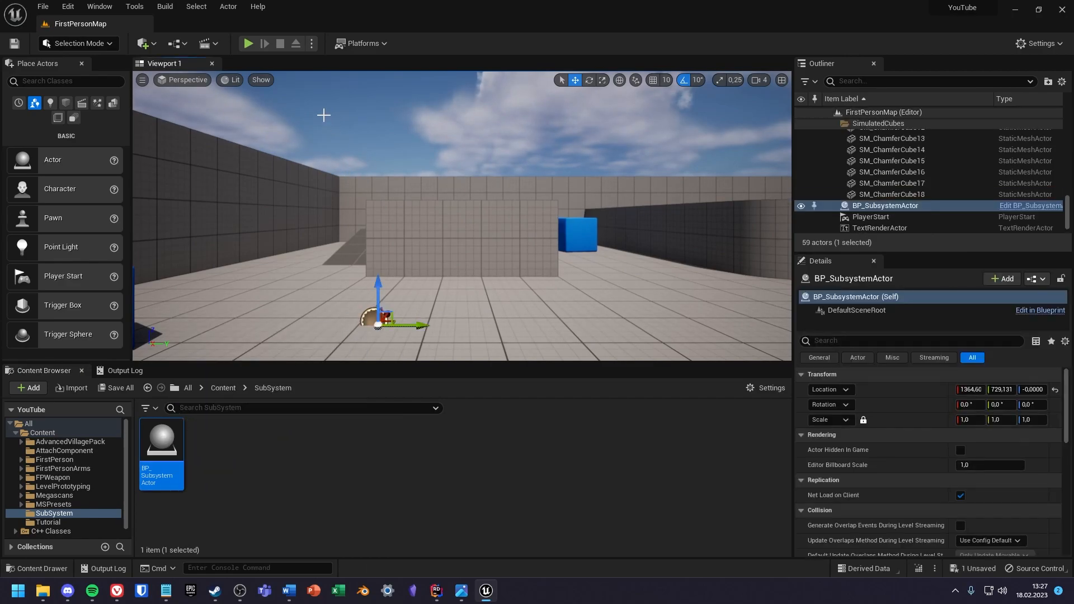
Run and stop a quick play test, then start the New C++ Class dialog
click(249, 44)
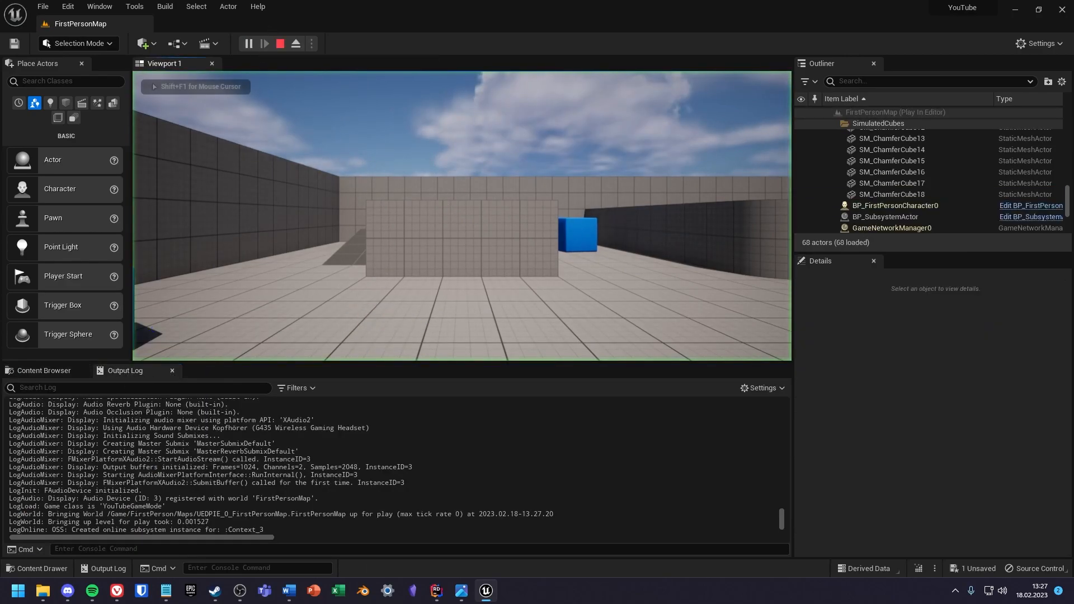
click(280, 44)
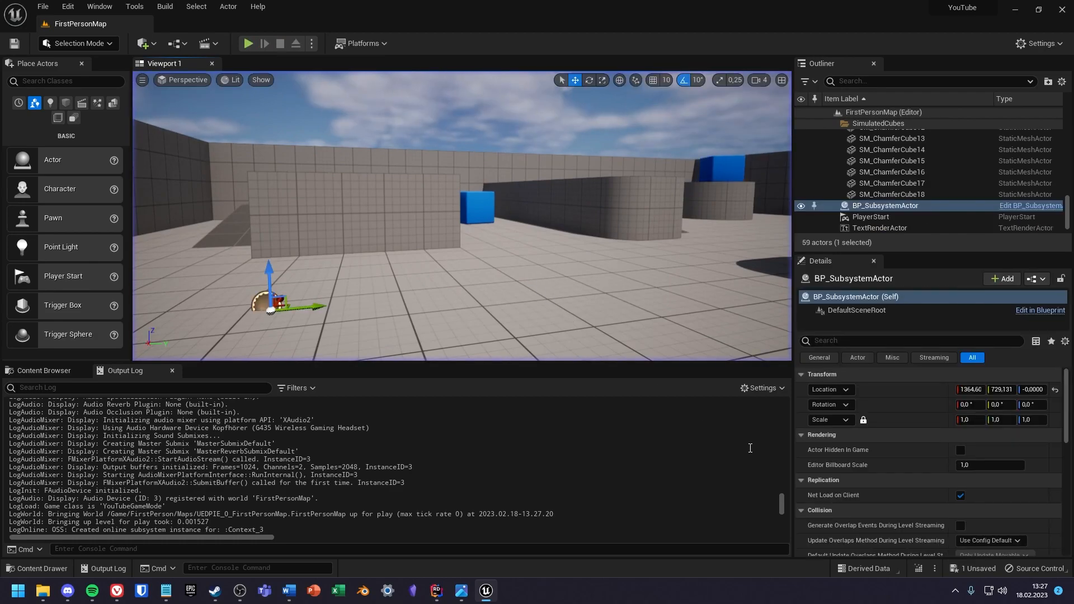
click(279, 44)
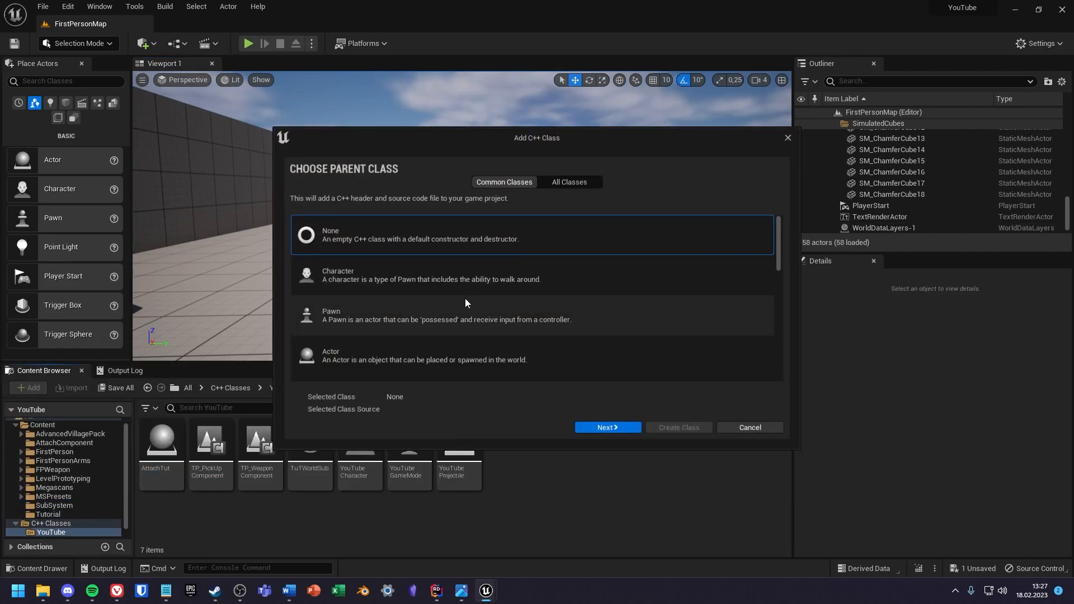
Pick TickableWorldSubsystem as parent and create the class TutTickableWorldSub
click(569, 181)
text(tickable)
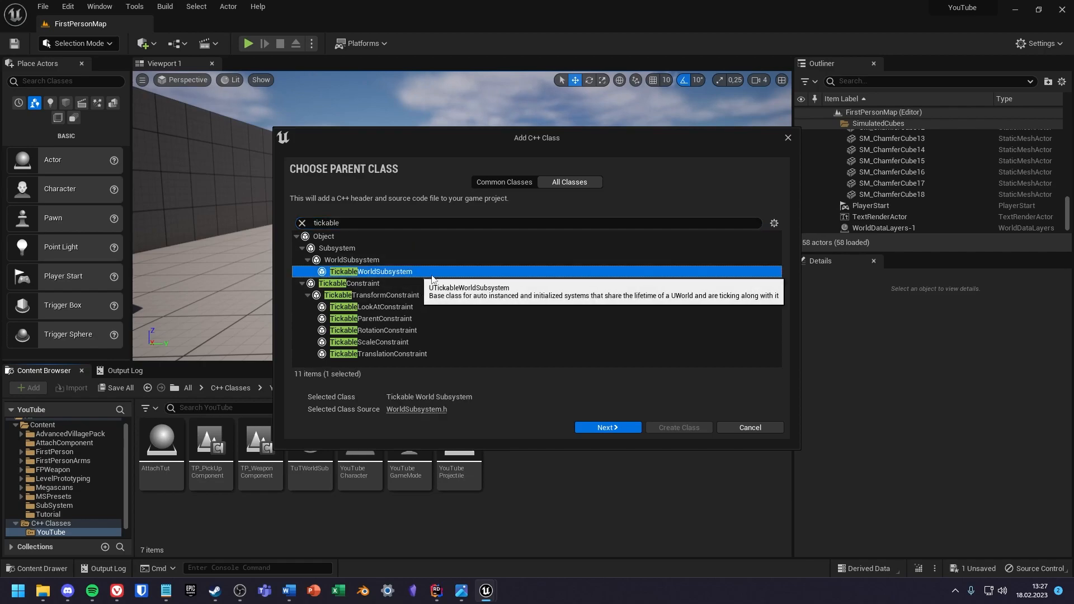
mouse_move(607, 428)
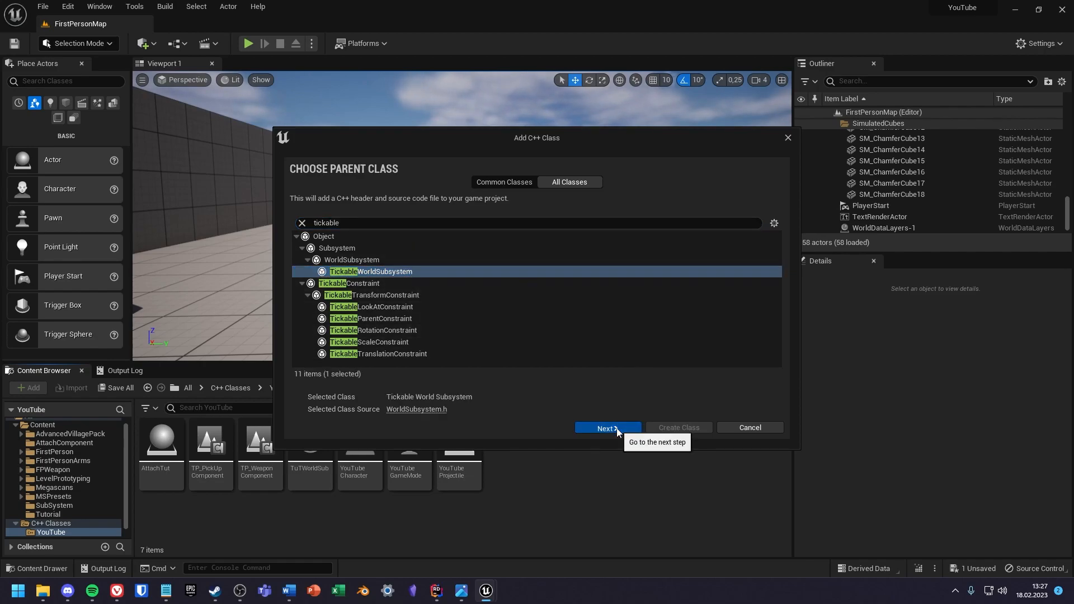
click(607, 427)
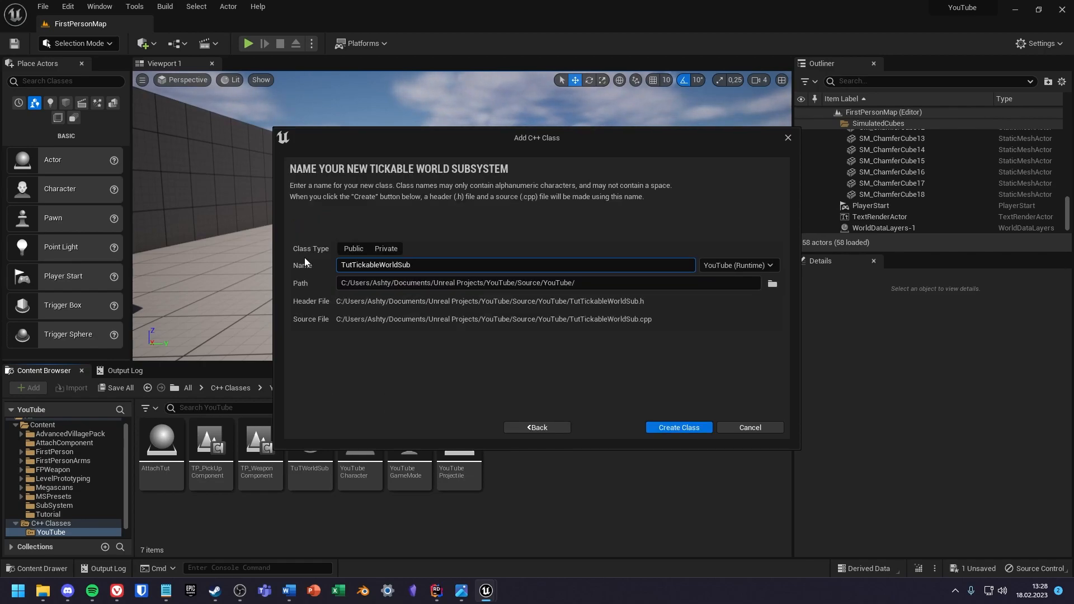
click(678, 428)
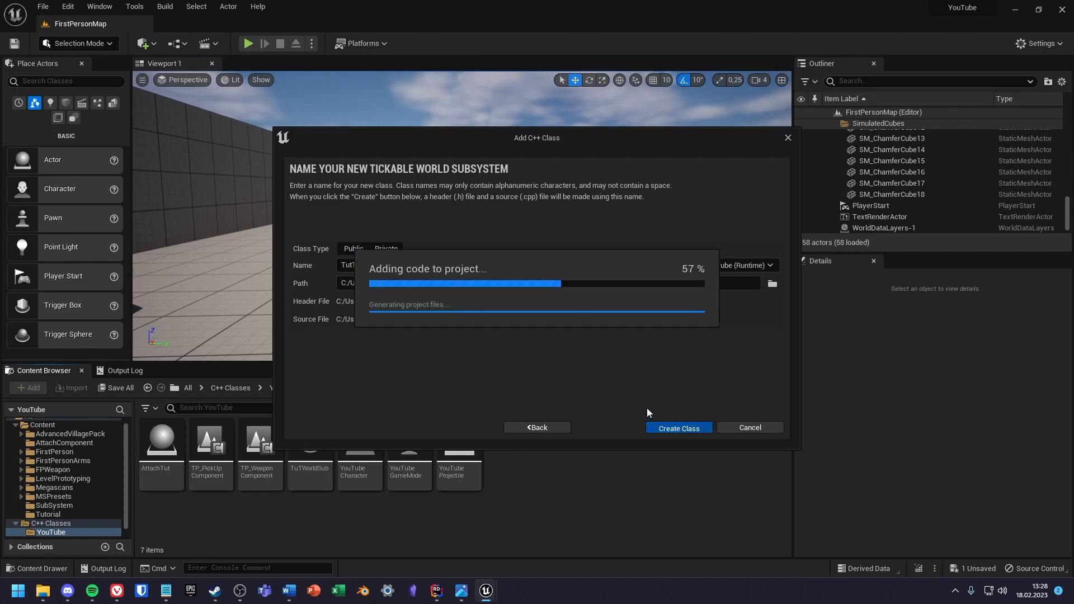
click(677, 426)
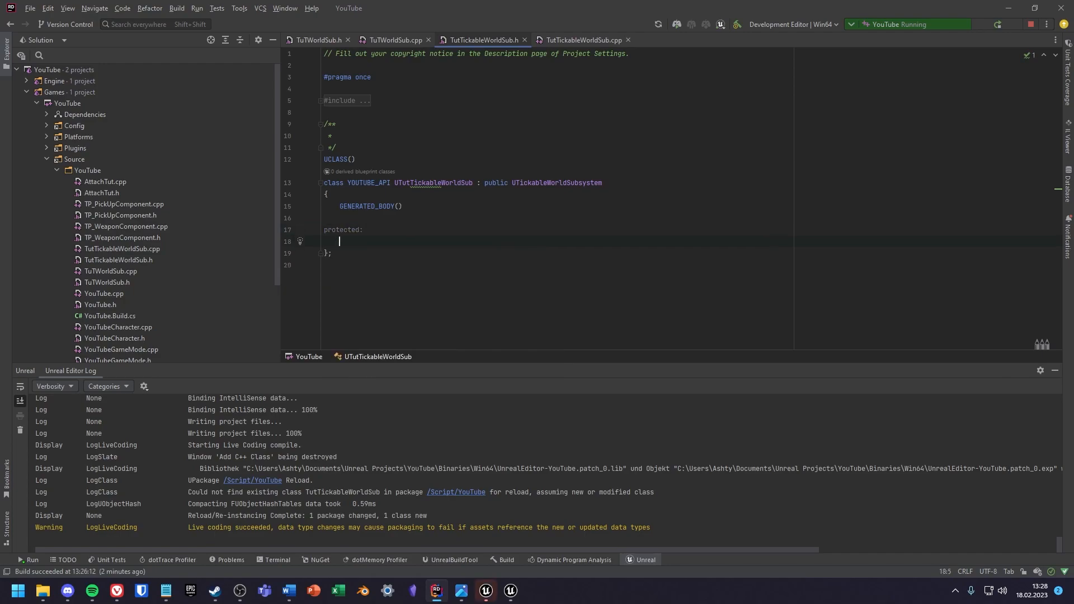
Declare virtual void Tick(float DeltaTime) override and generate its definition, copying the UE_LOG line from TuTWorldSub
text(Tick(float DeltaTime) override;)
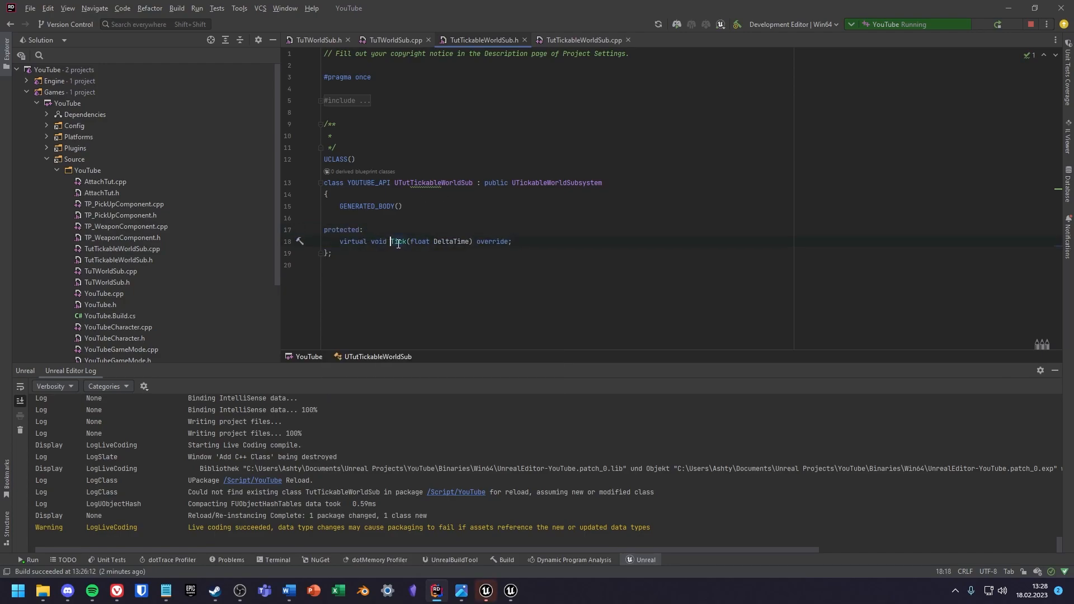
click(583, 41)
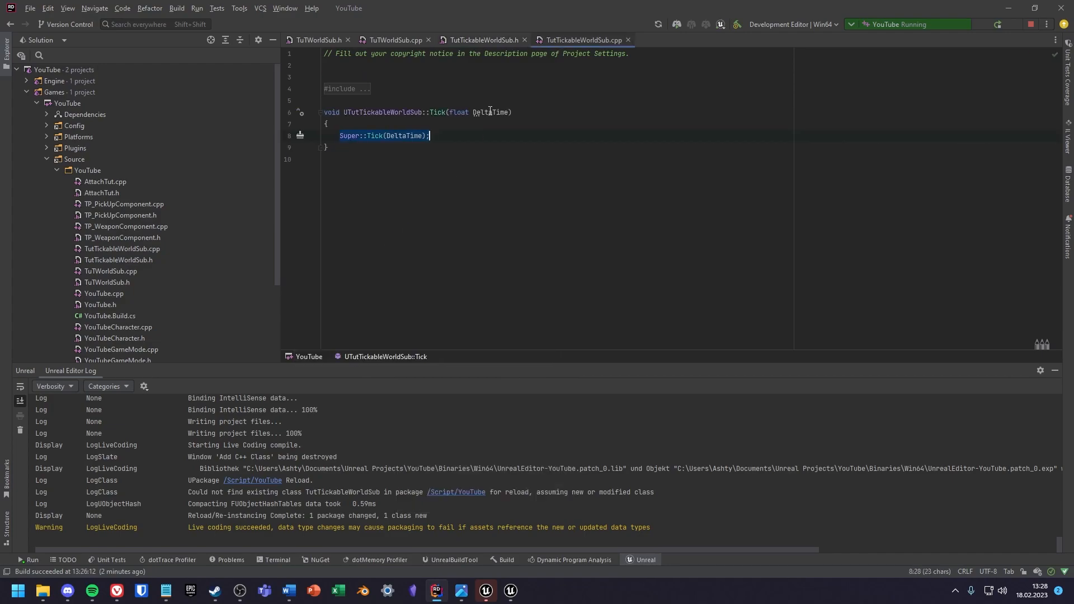
click(395, 40)
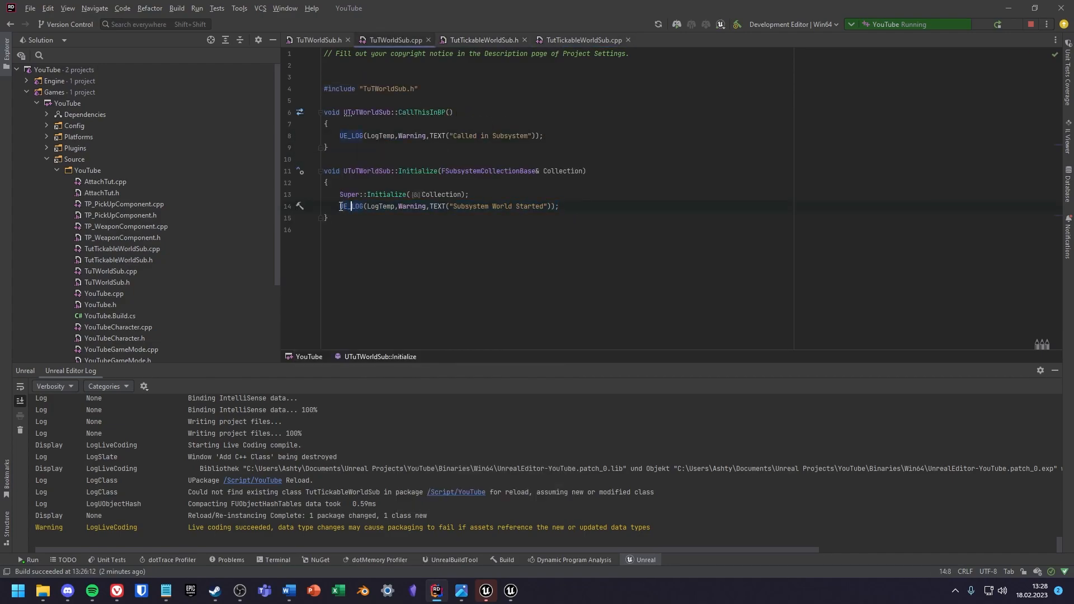
click(582, 41)
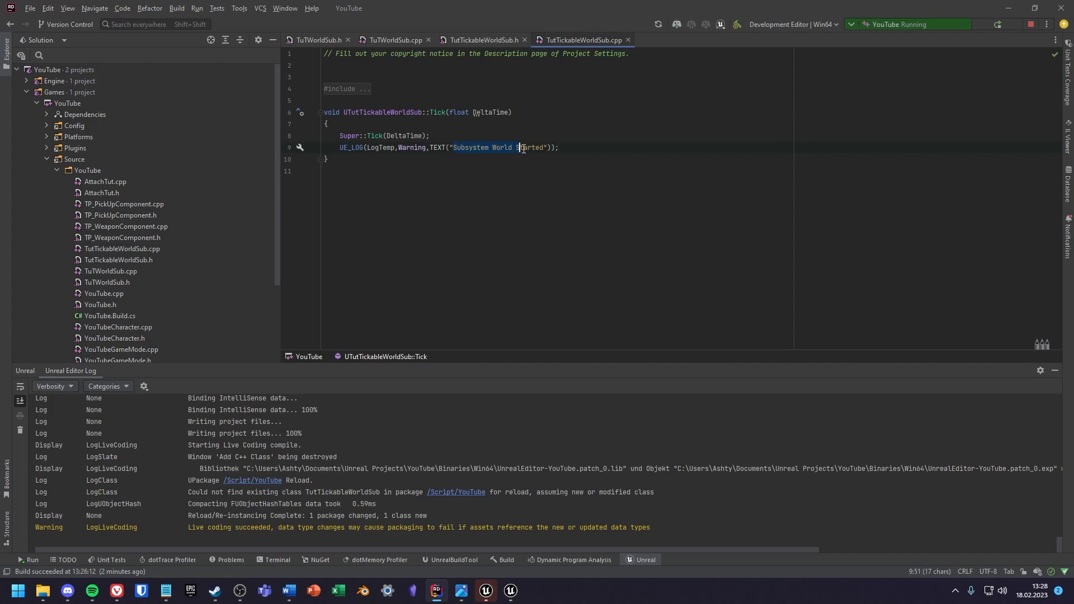
Change the Tick log text to 'Ticked By Subsystem' and return to the header
text(Ticked By)
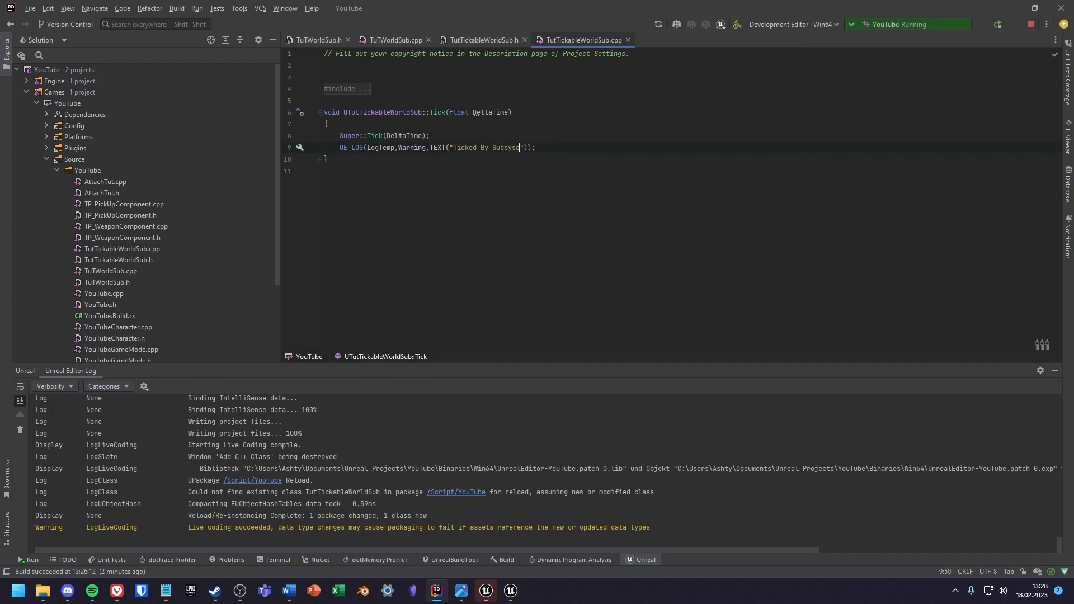
click(520, 149)
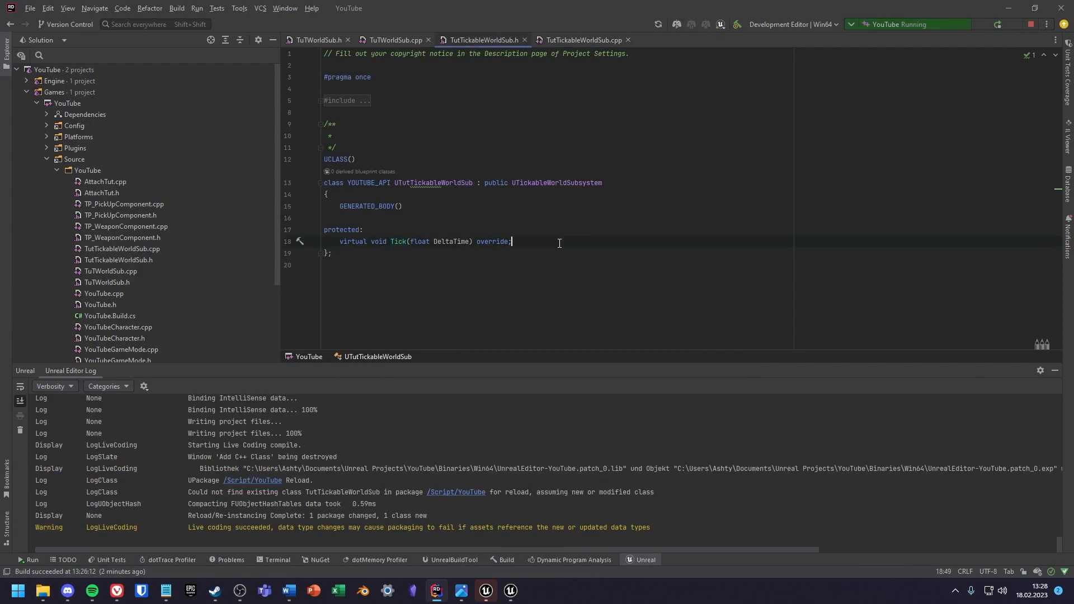
Override GetStatId returning RETURN_QUICK_DECLARE_CYCLE_STAT(UTutTickableWorldSub, STATGROUP_Tickables) in header and source
text(GetId)
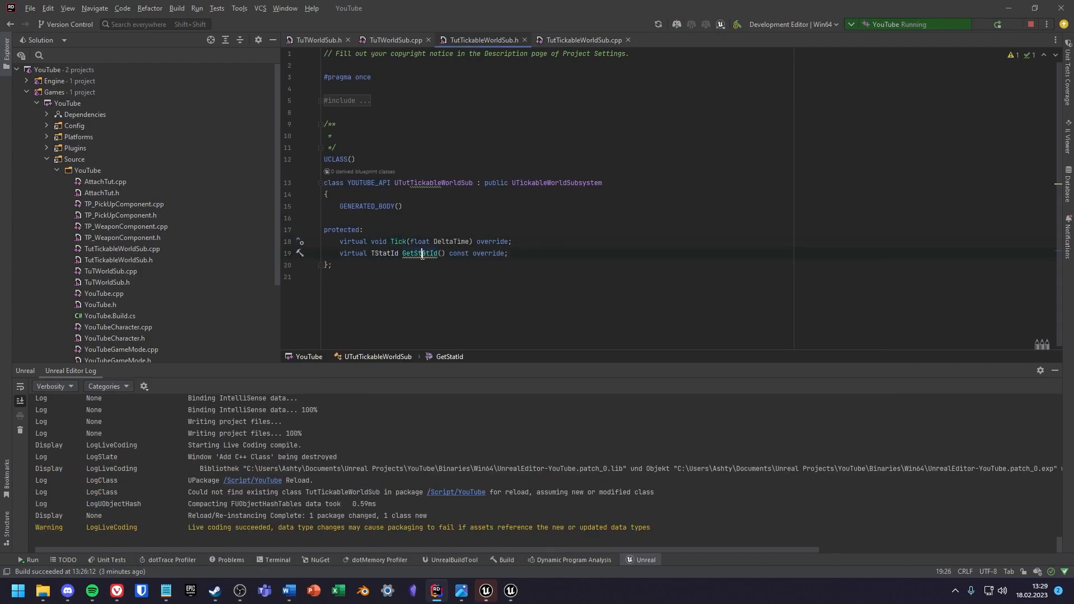
click(582, 40)
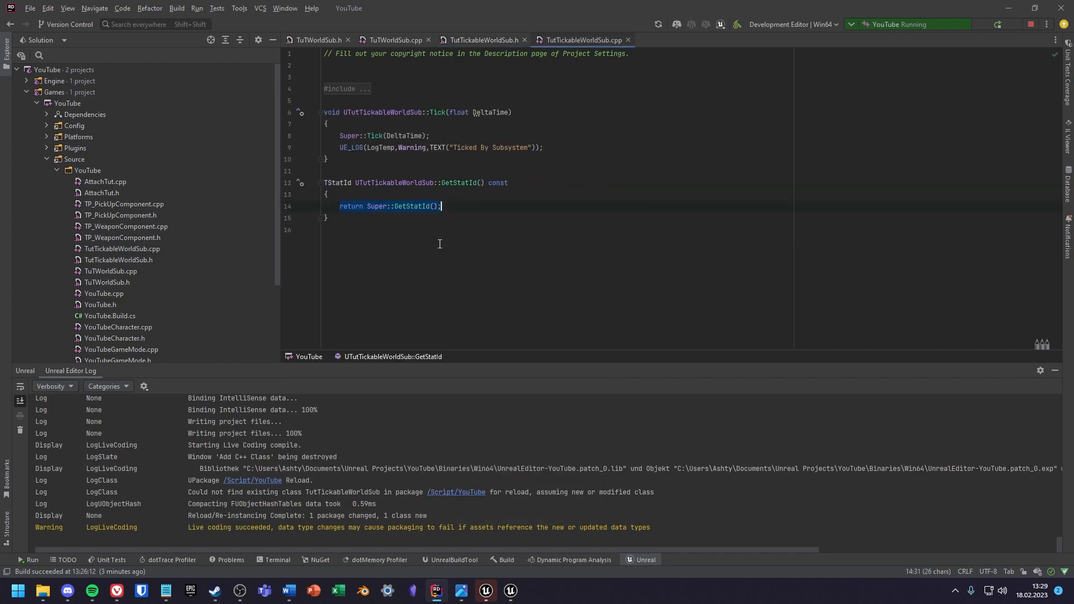
click(453, 206)
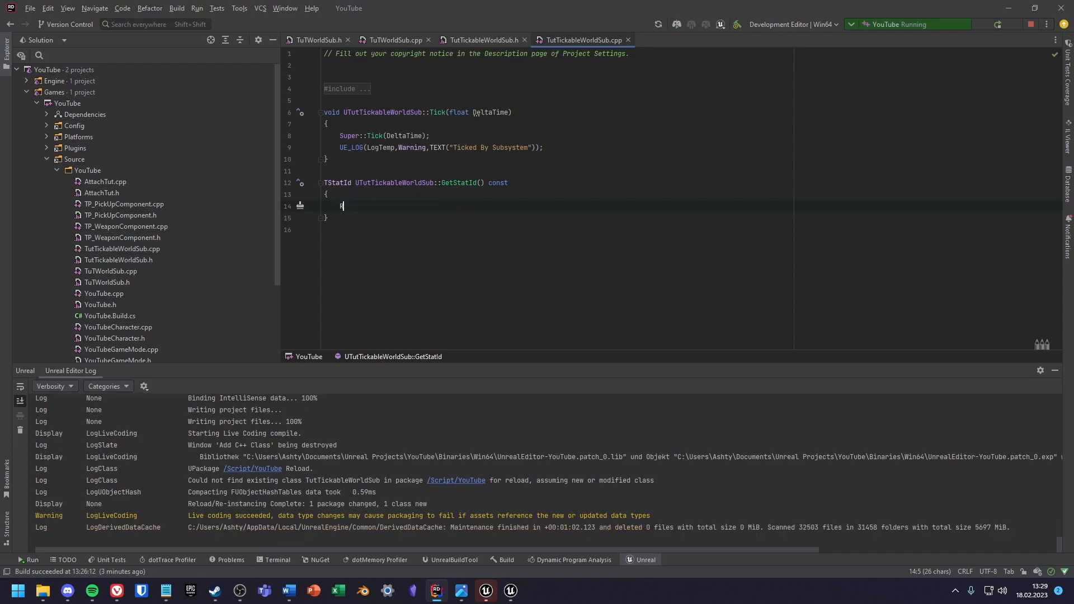
text(RETURN)
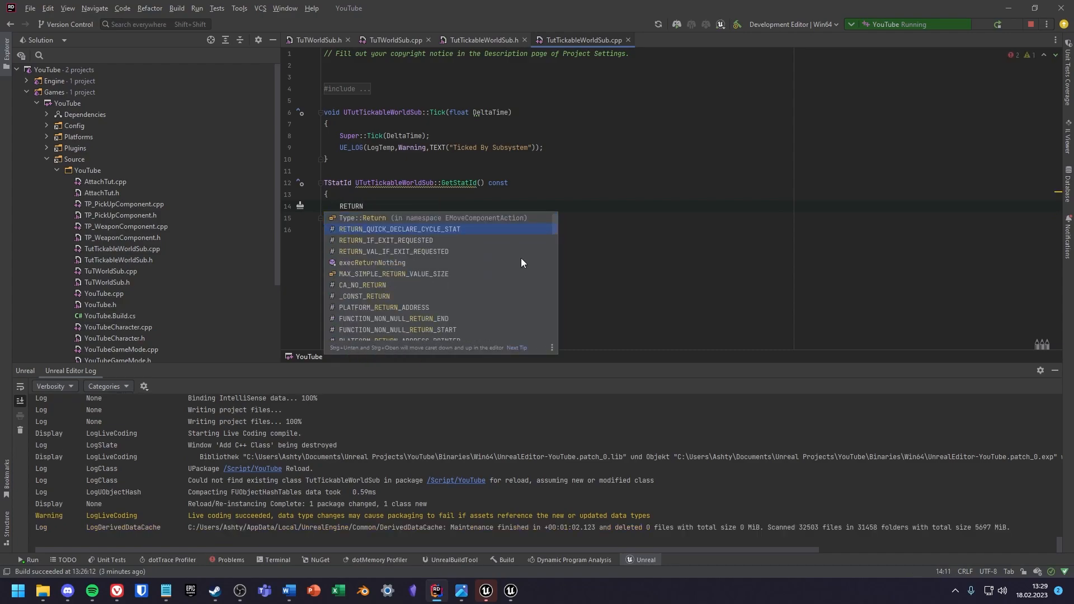
text(_QUICK_DECLARE_CYCLE_STAT(UTutTickableWorldSub)
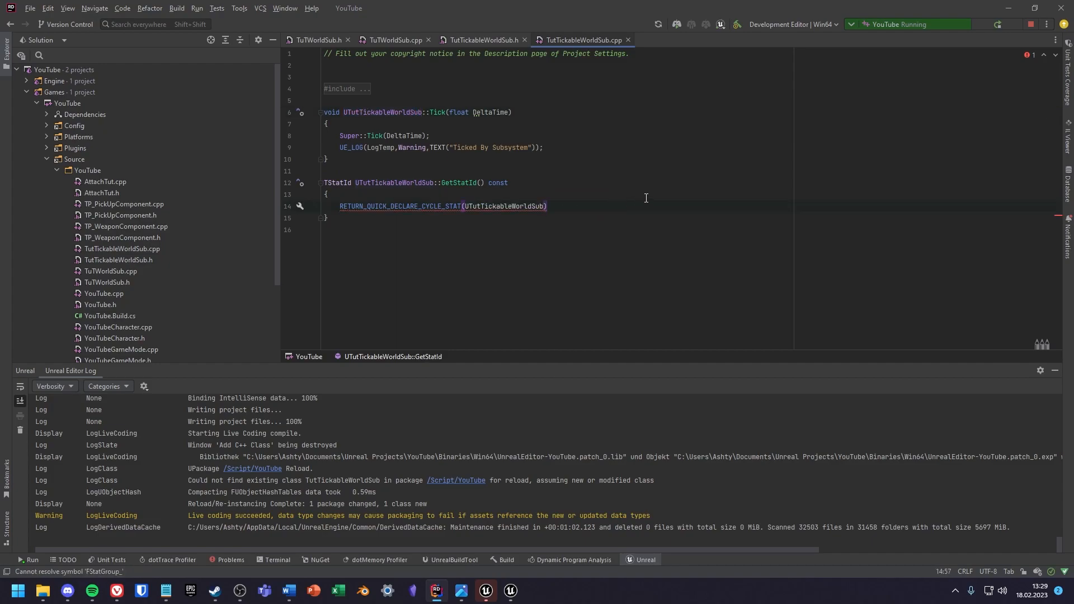
text(, STAT)
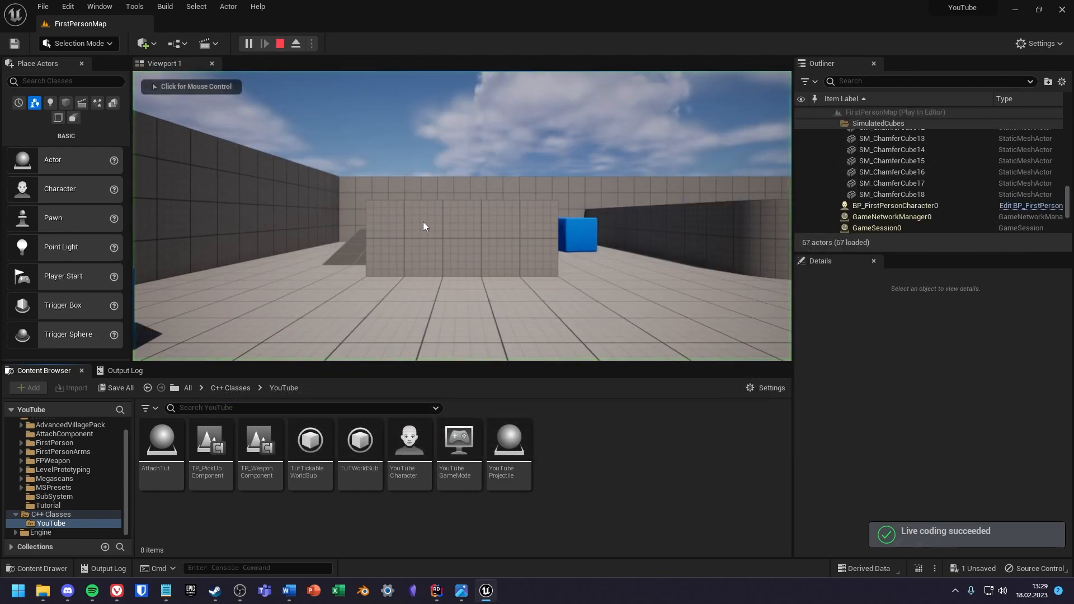
Check the Output Log for repeated 'Ticked By Subsystem' warnings, then end the play session
click(124, 371)
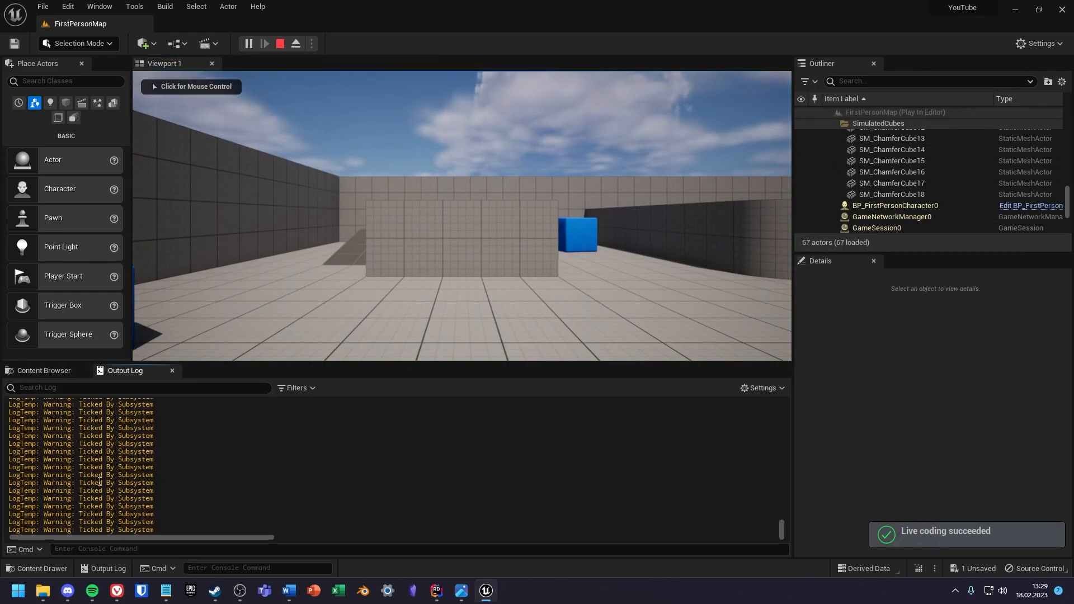
click(43, 371)
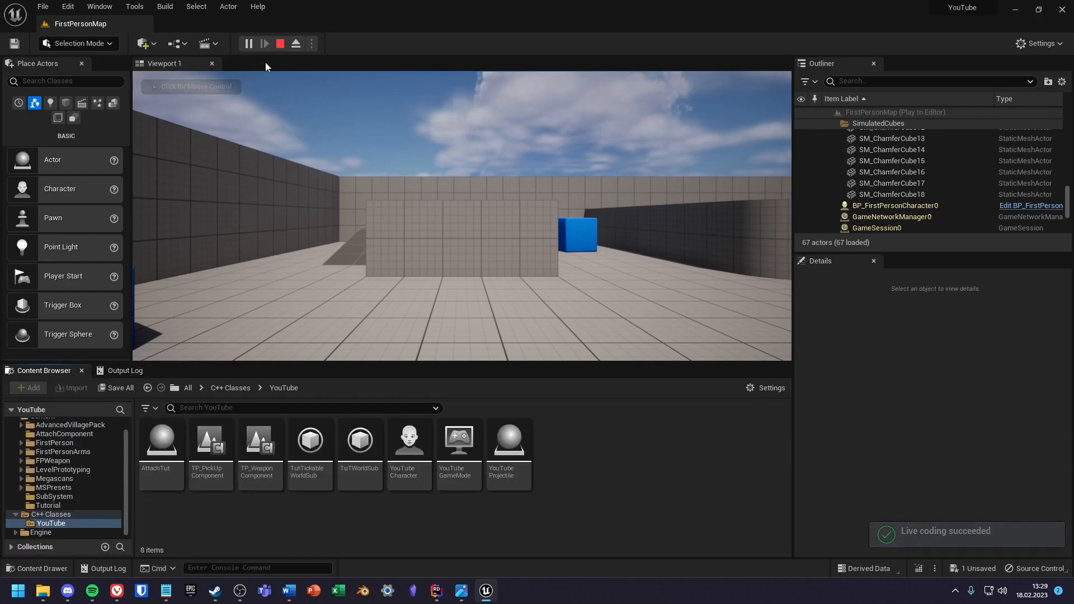
click(280, 43)
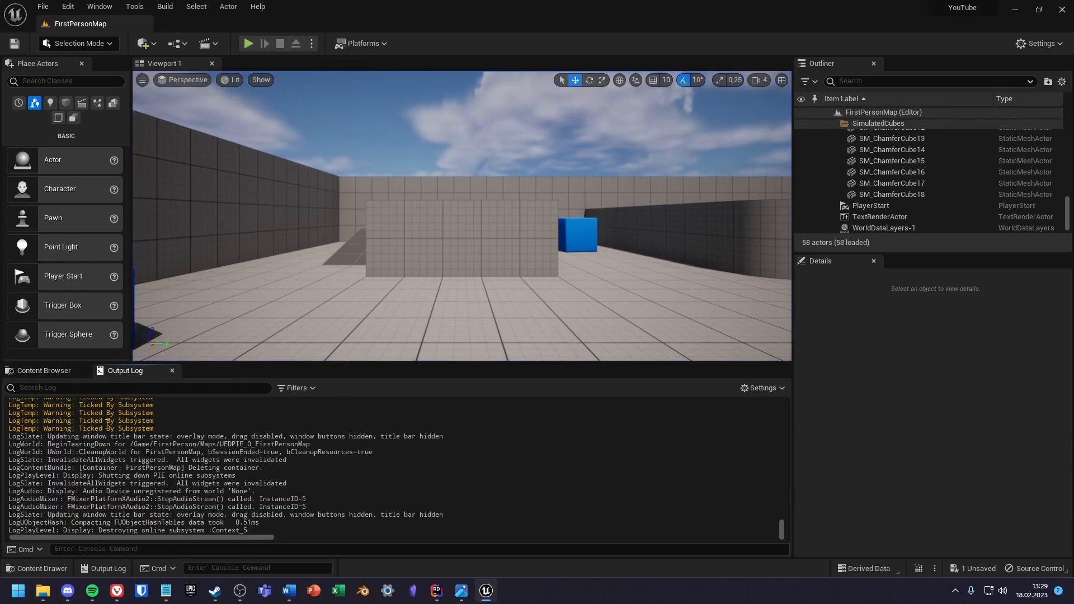